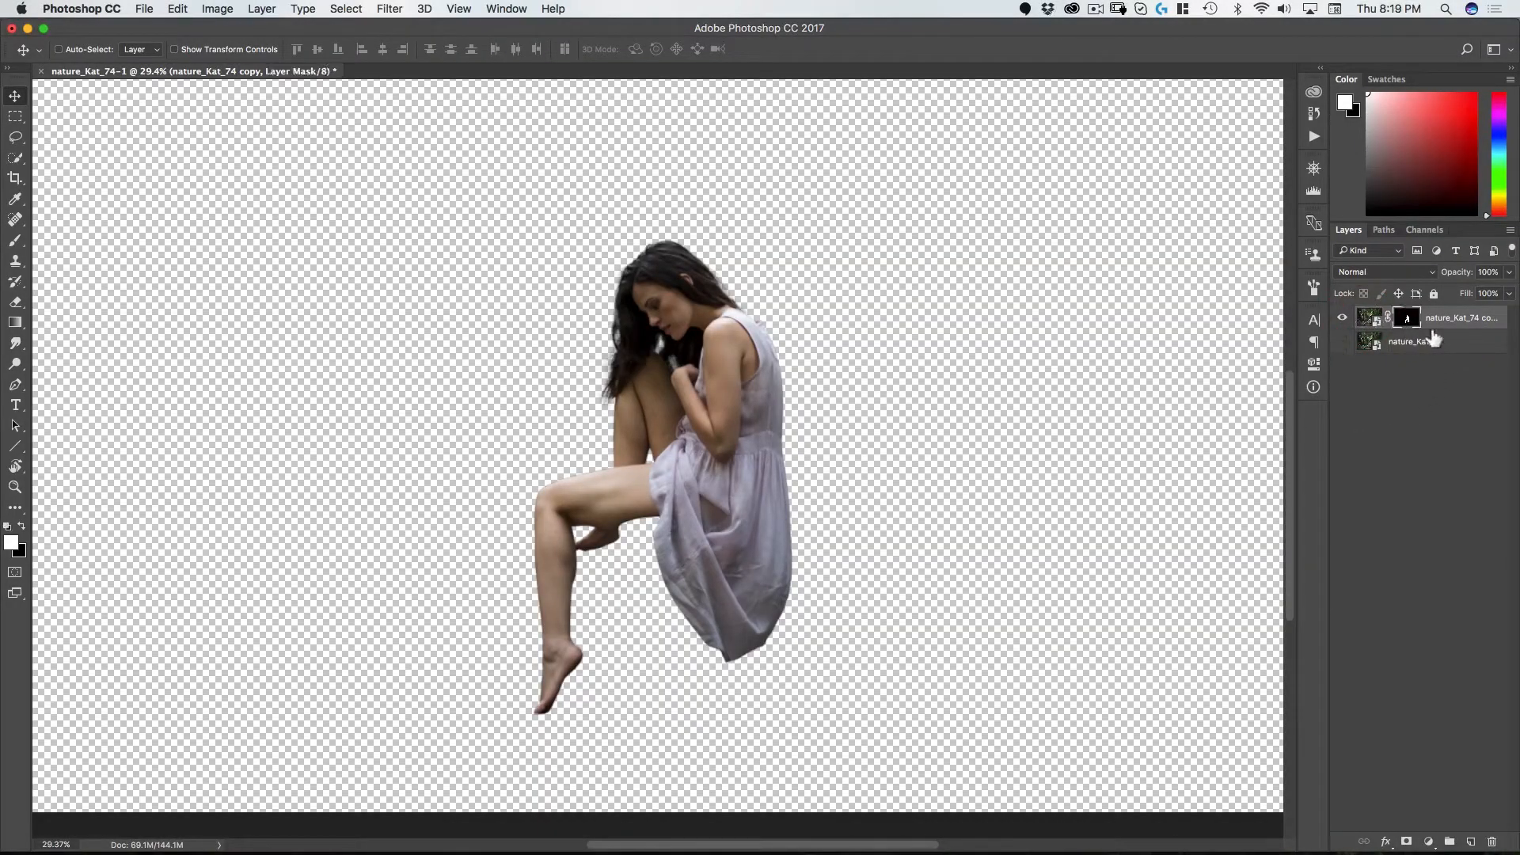
Step: Convert the masked nature_Kat_74 copy layer into a smart object from its layer context menu
right_click(1454, 317)
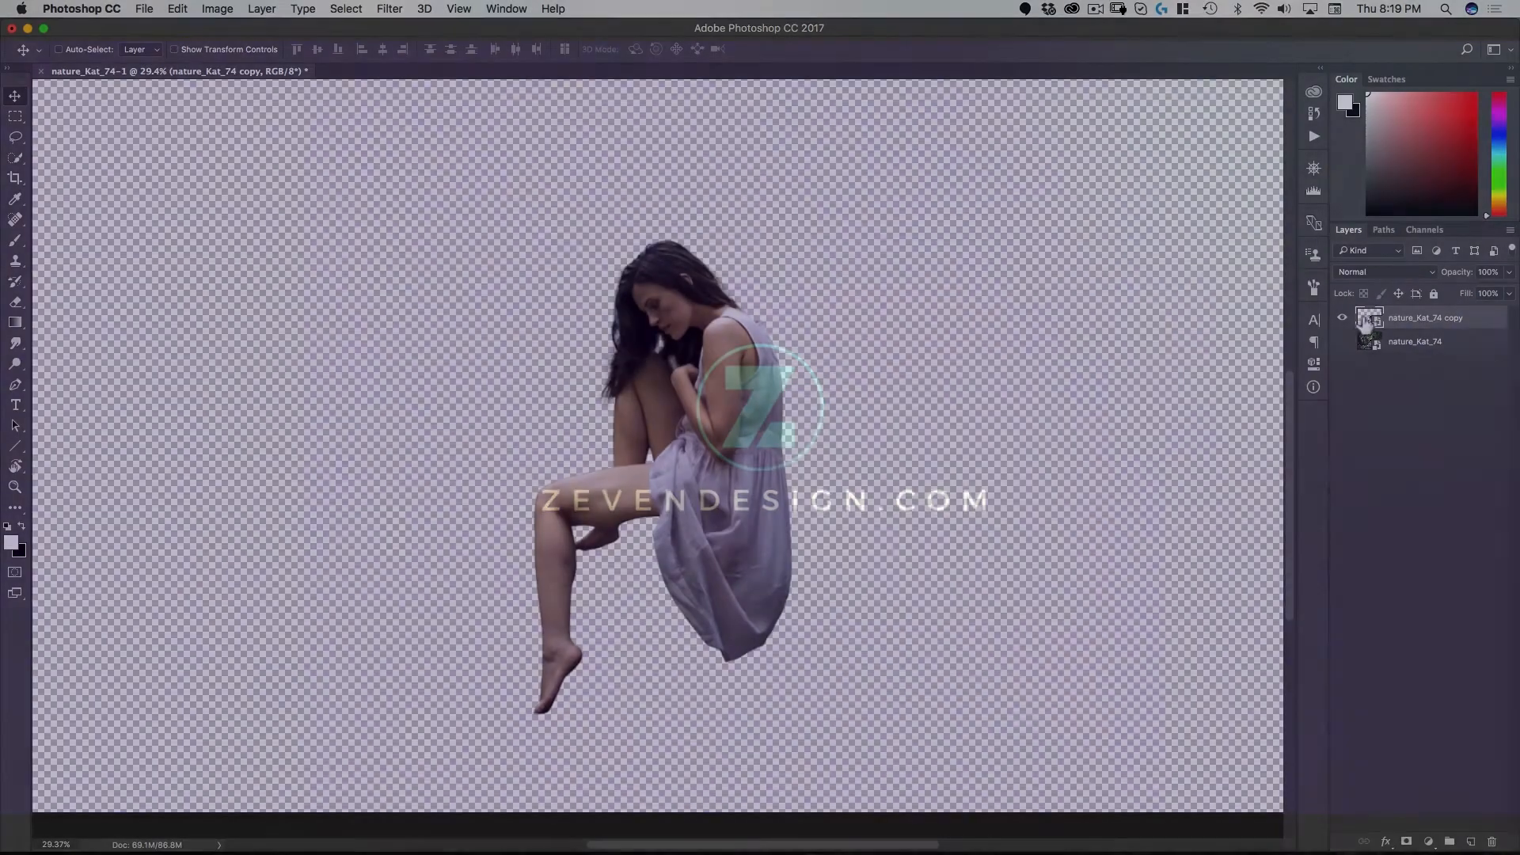
Step: Open the nature_Kat_74 copy smart object's contents as a separate .psb document
double_click(1370, 320)
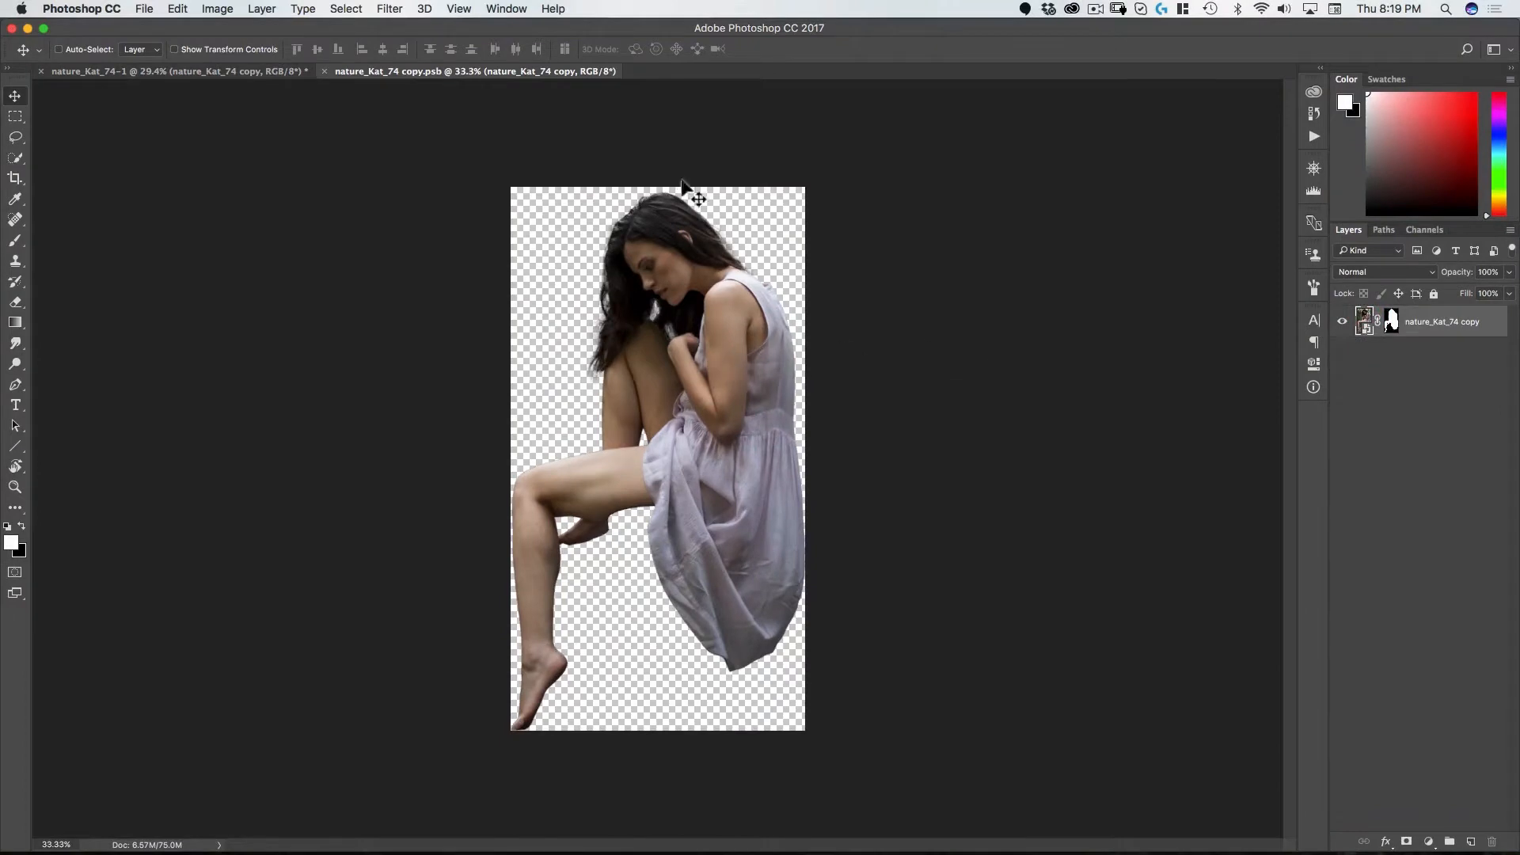
mouse_move(487, 533)
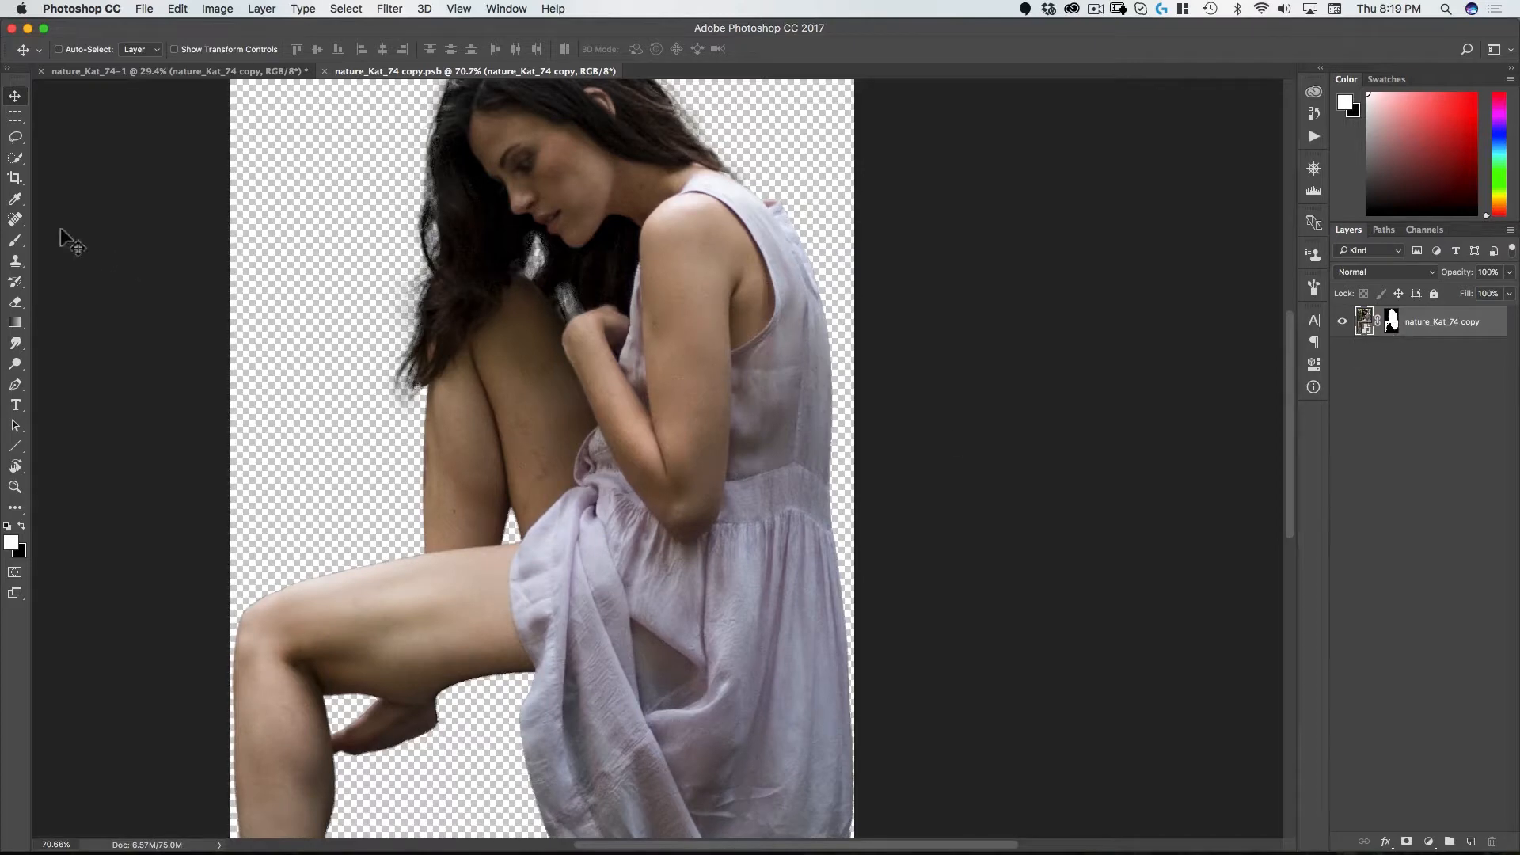
Step: Brush the dress into a Quick Selection, subtracting the arm and cleaning the edge beside it
left_click(16, 159)
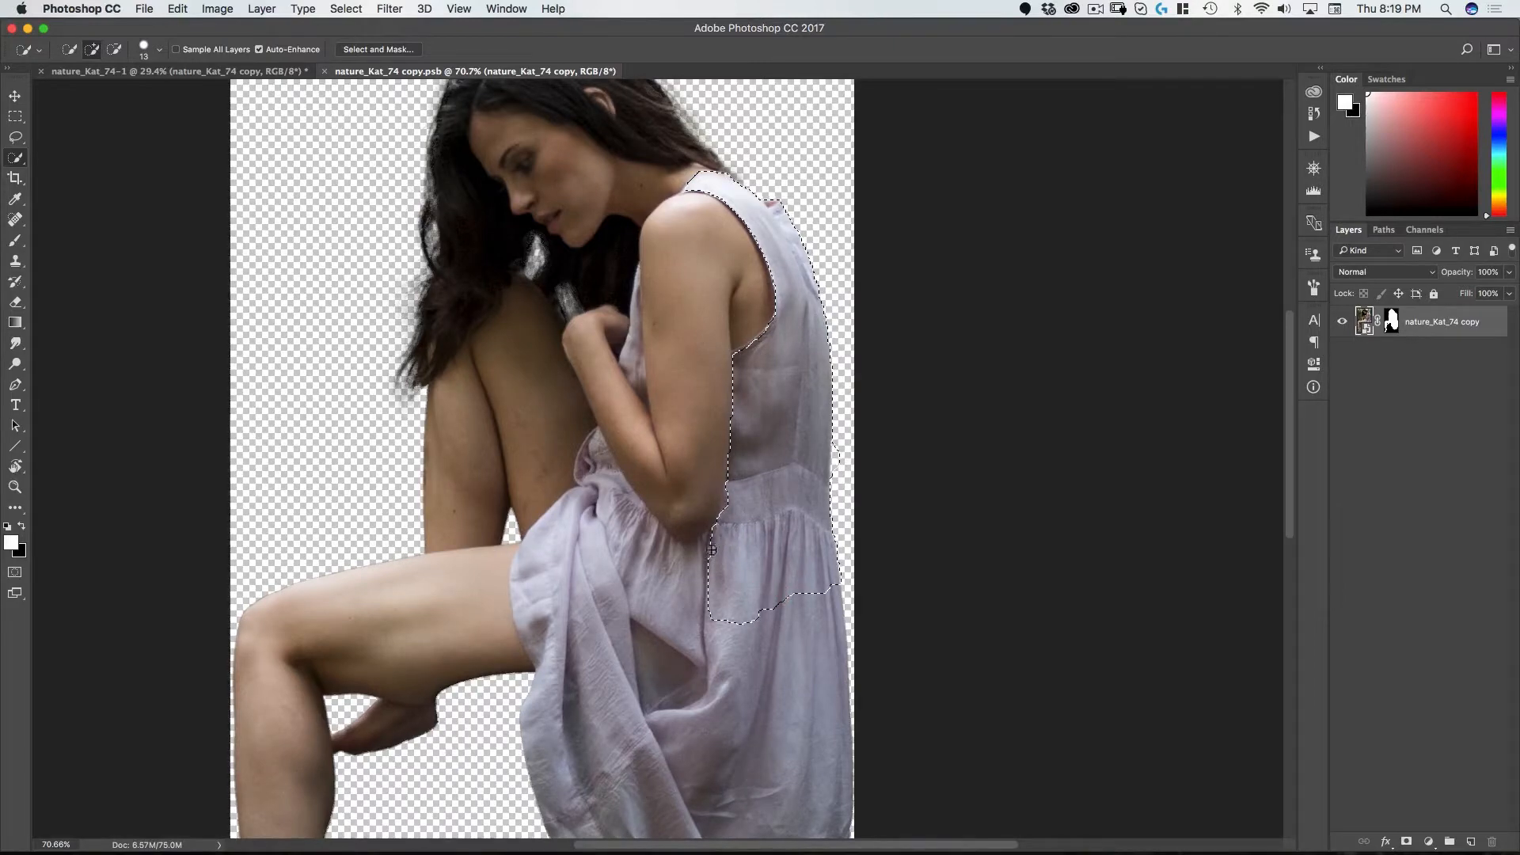
left_click(734, 592)
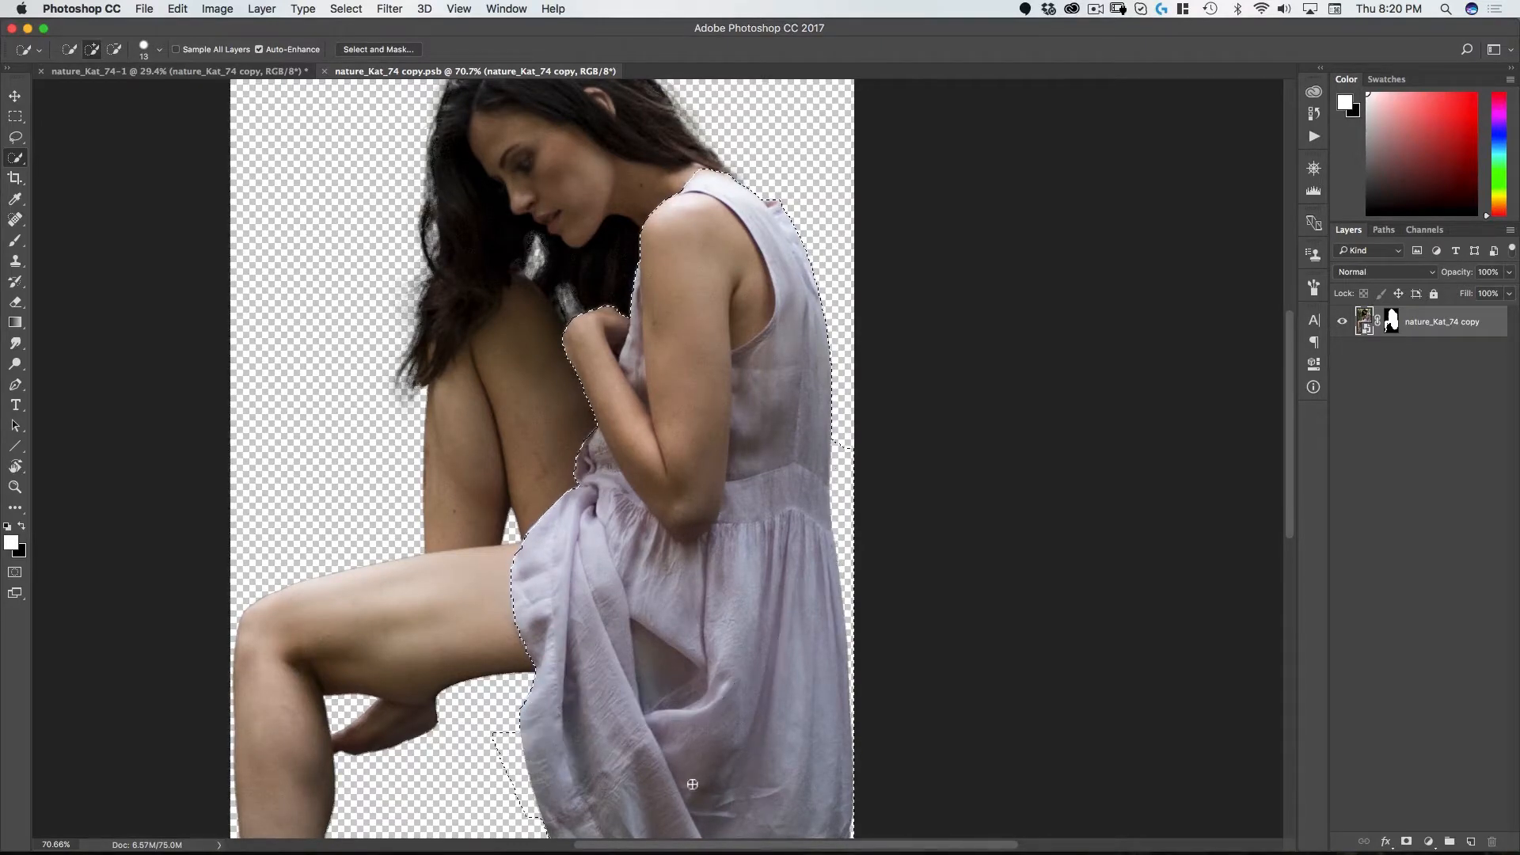
scroll("down", 3)
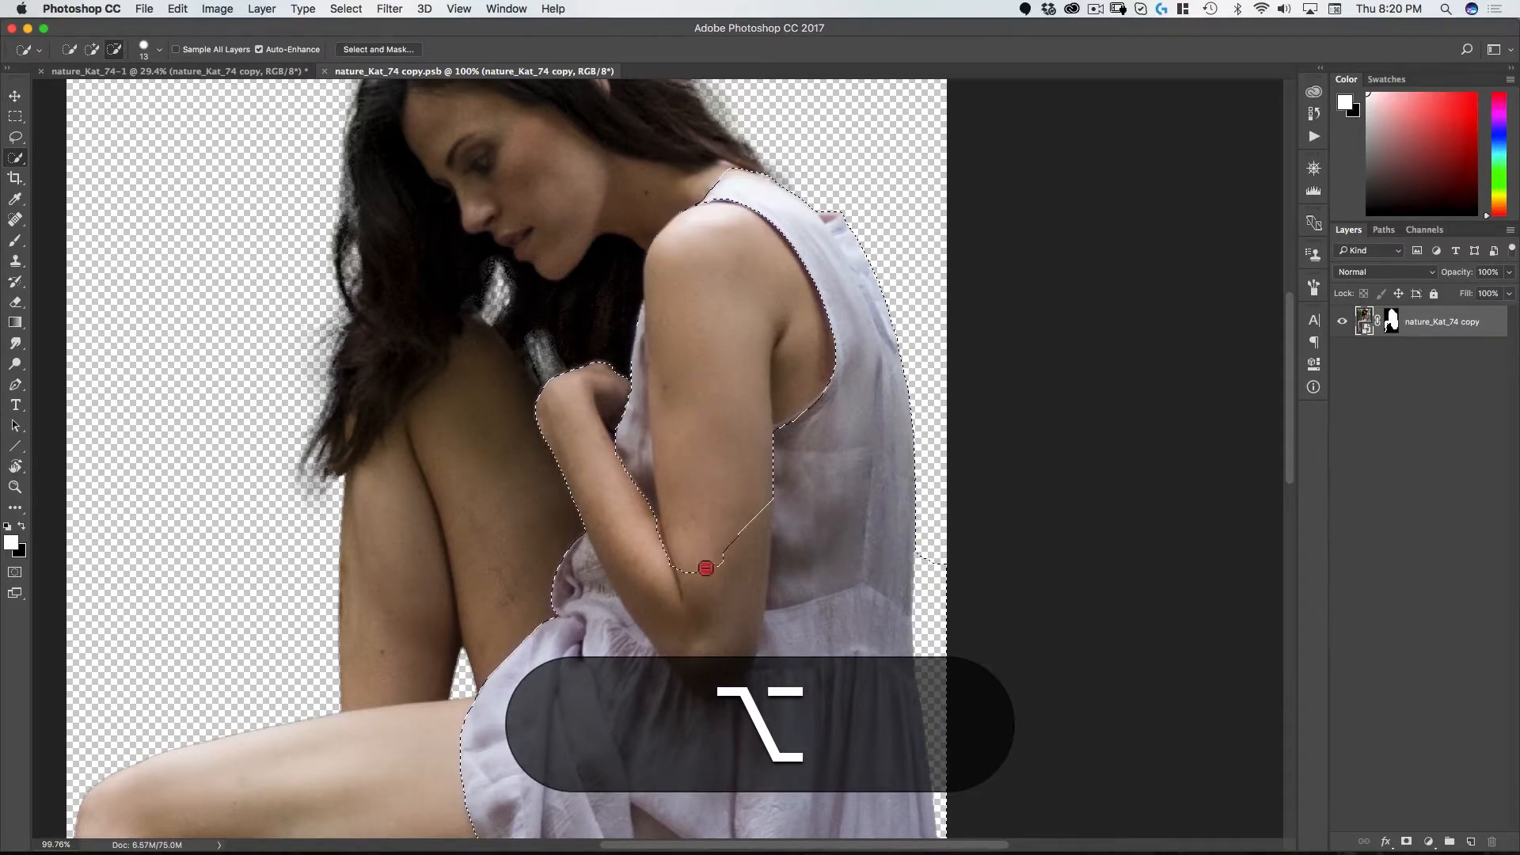
left_click(698, 551)
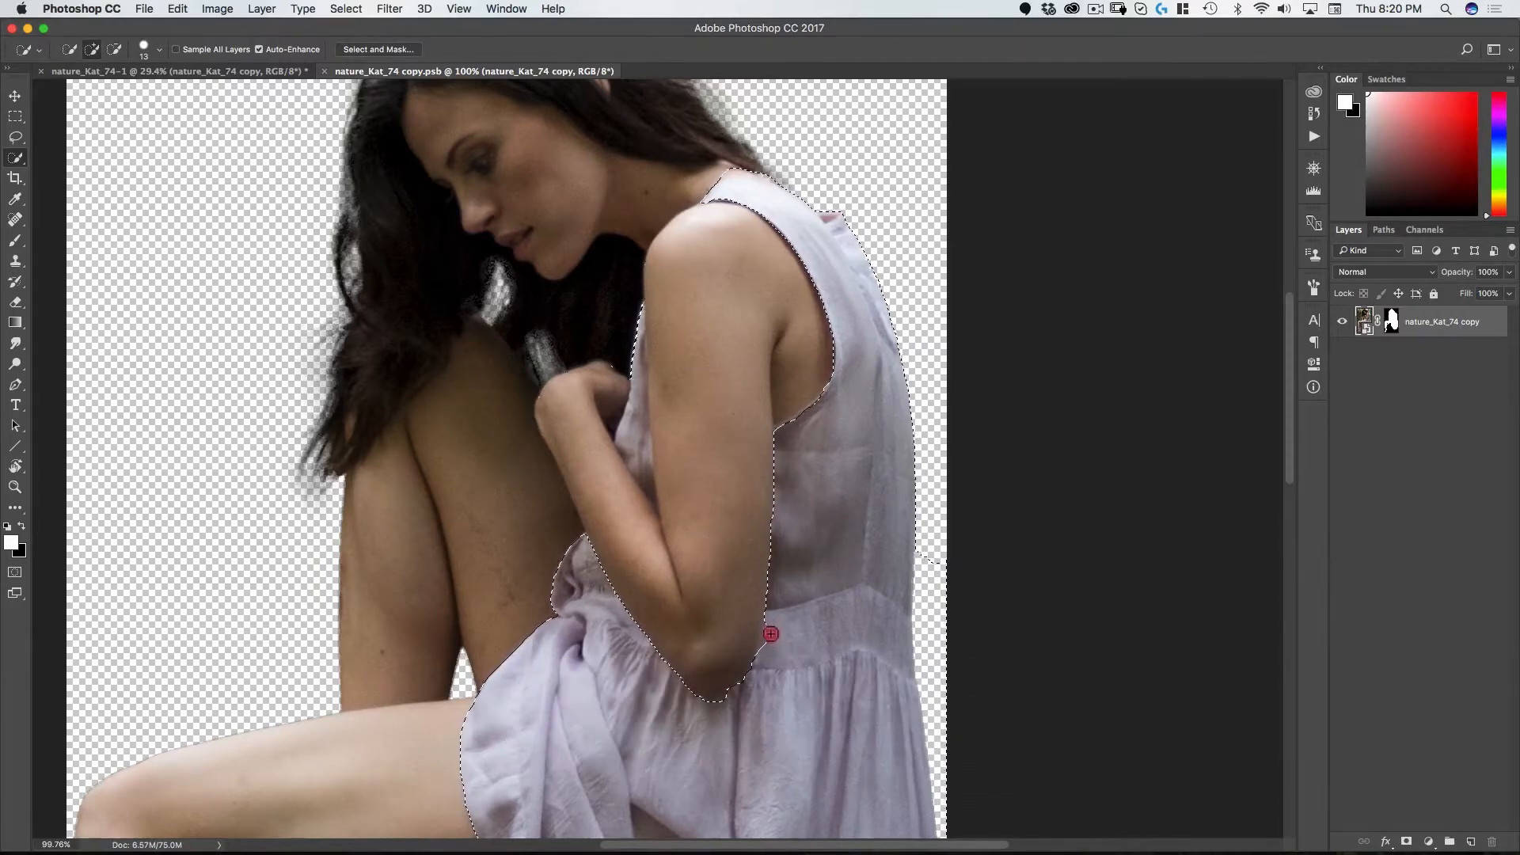
left_click(770, 634)
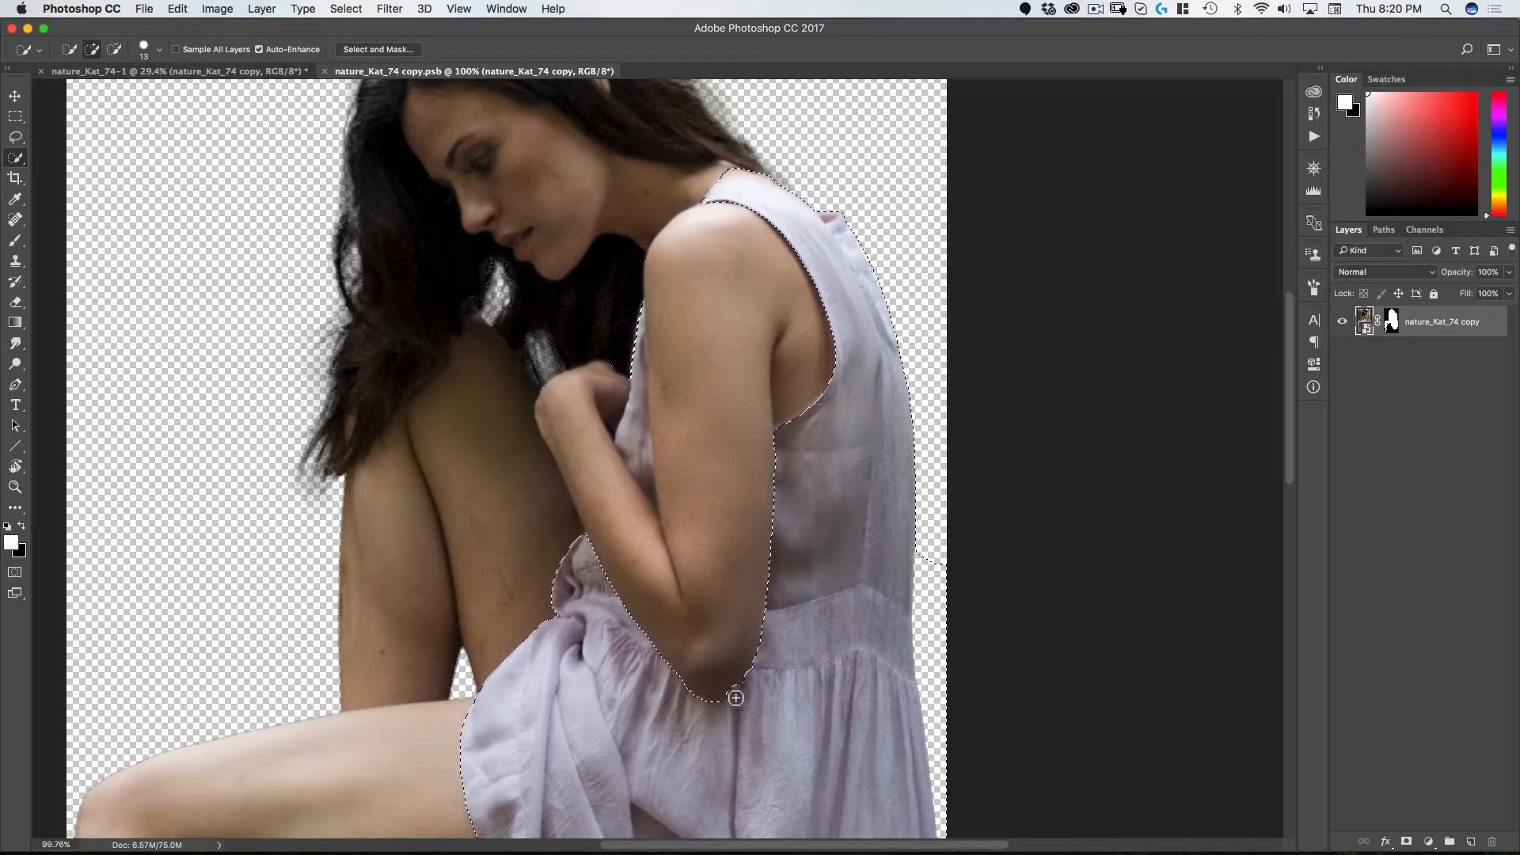
left_click(635, 439)
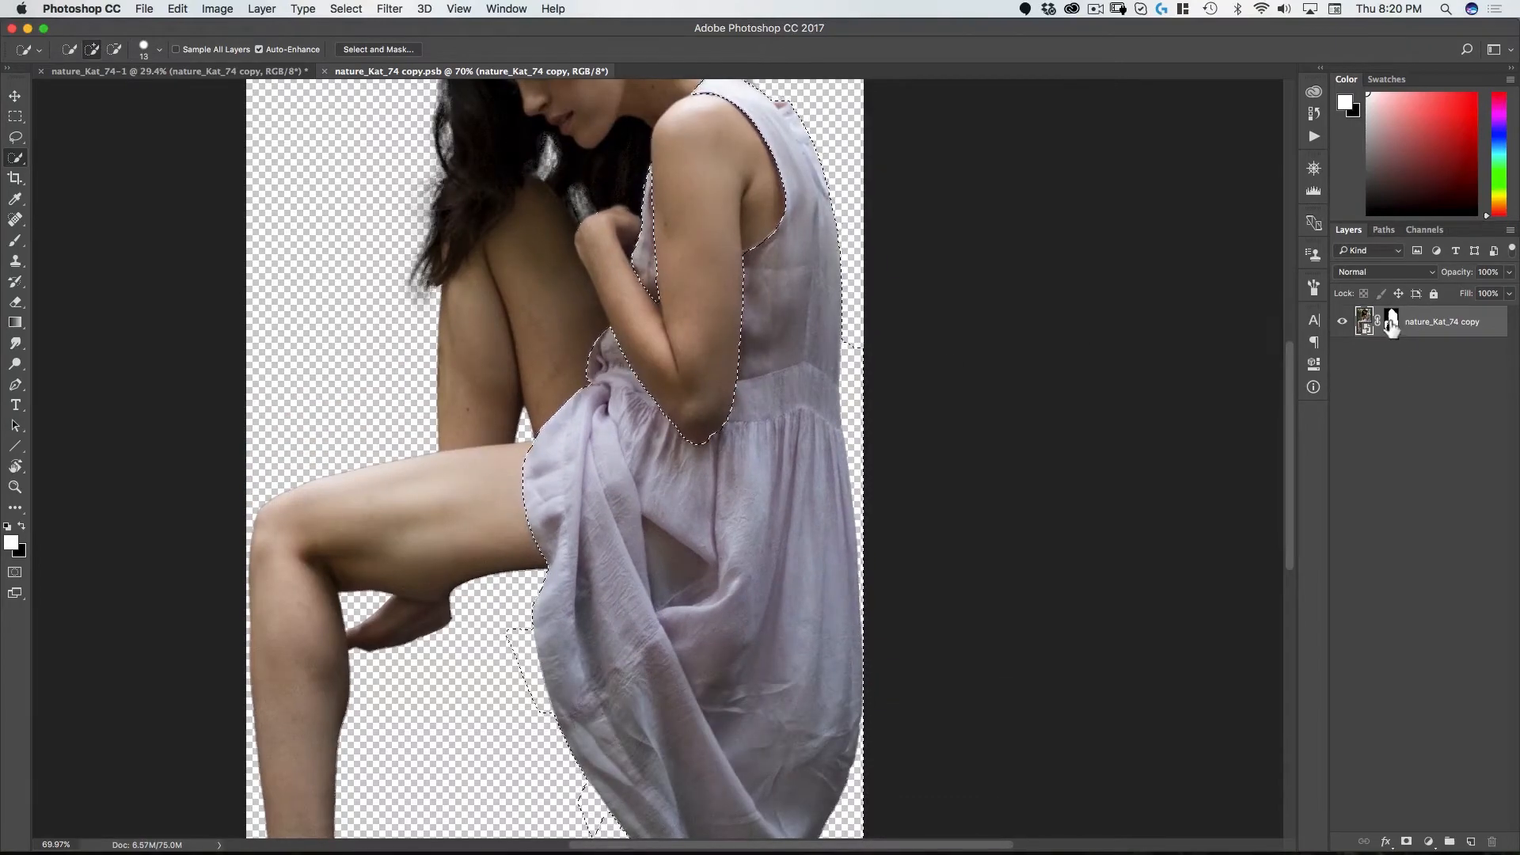
mouse_move(1391, 322)
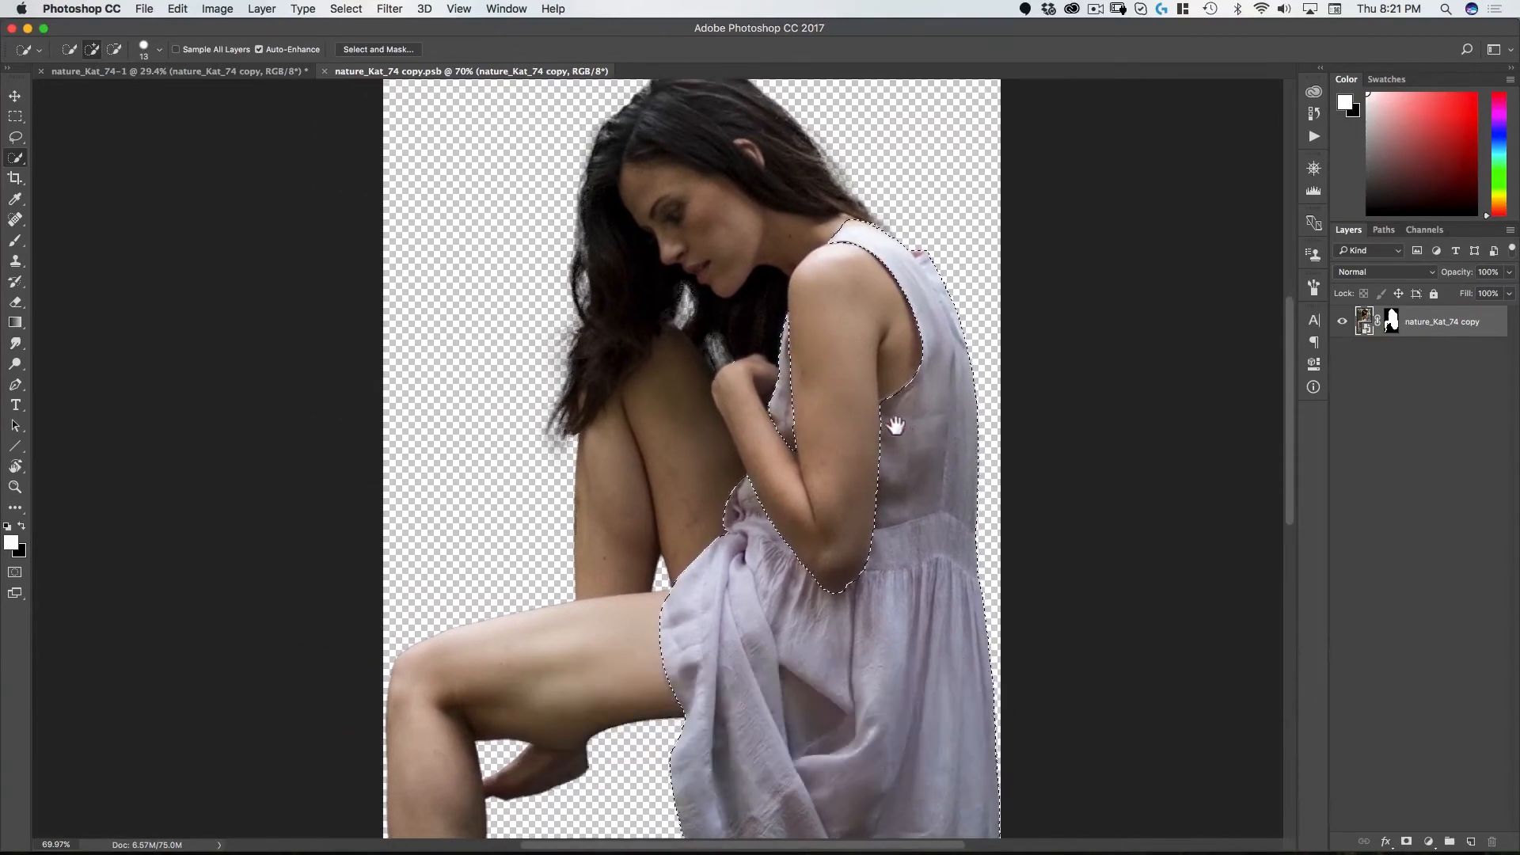
Step: Switch the dress selection into Quick Mask mode as an editable overlay
key("q")
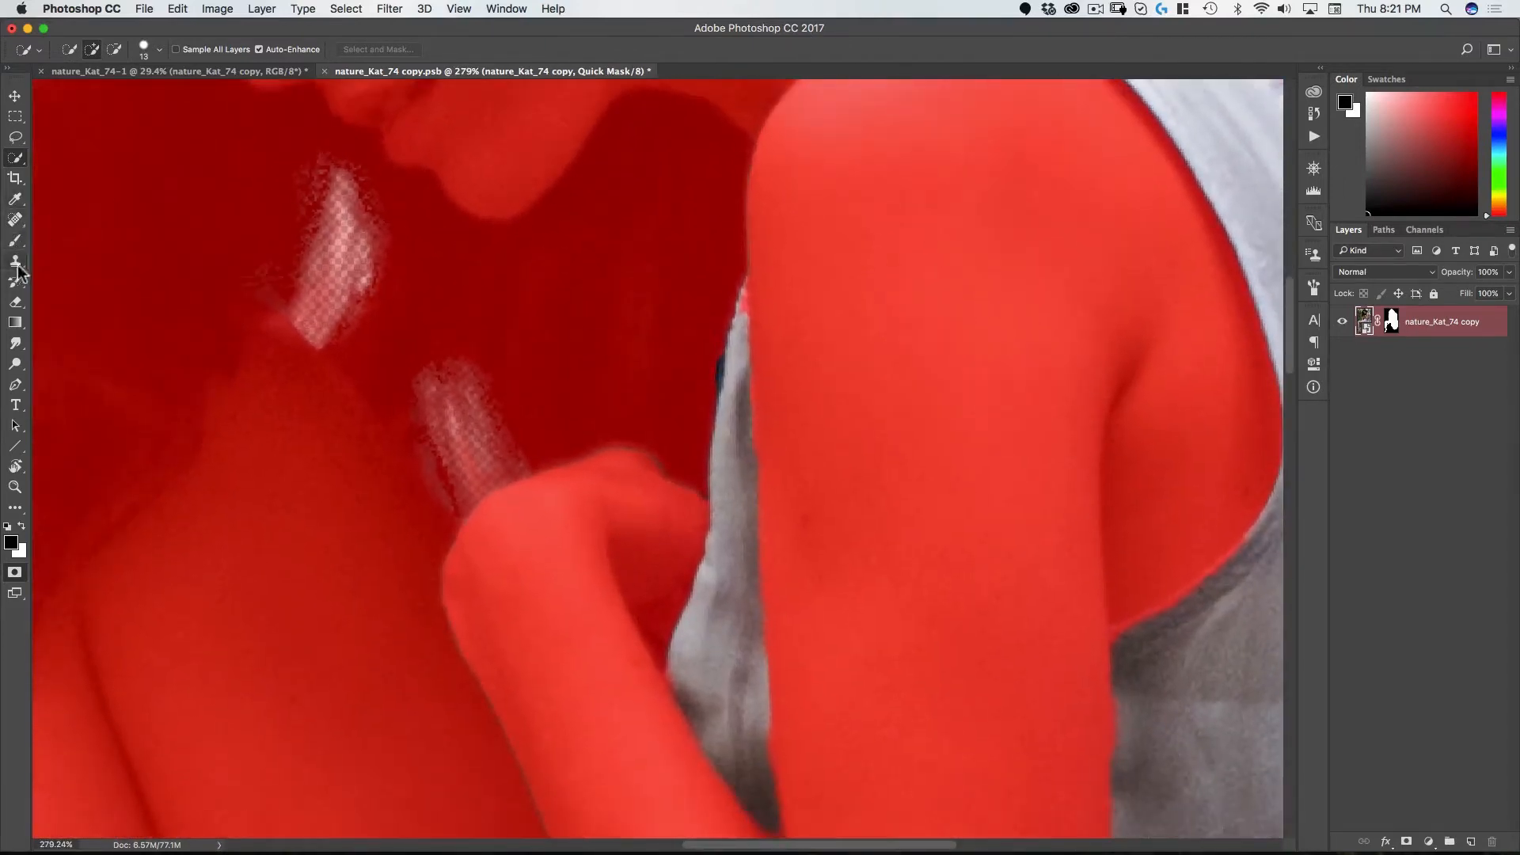
mouse_move(794, 342)
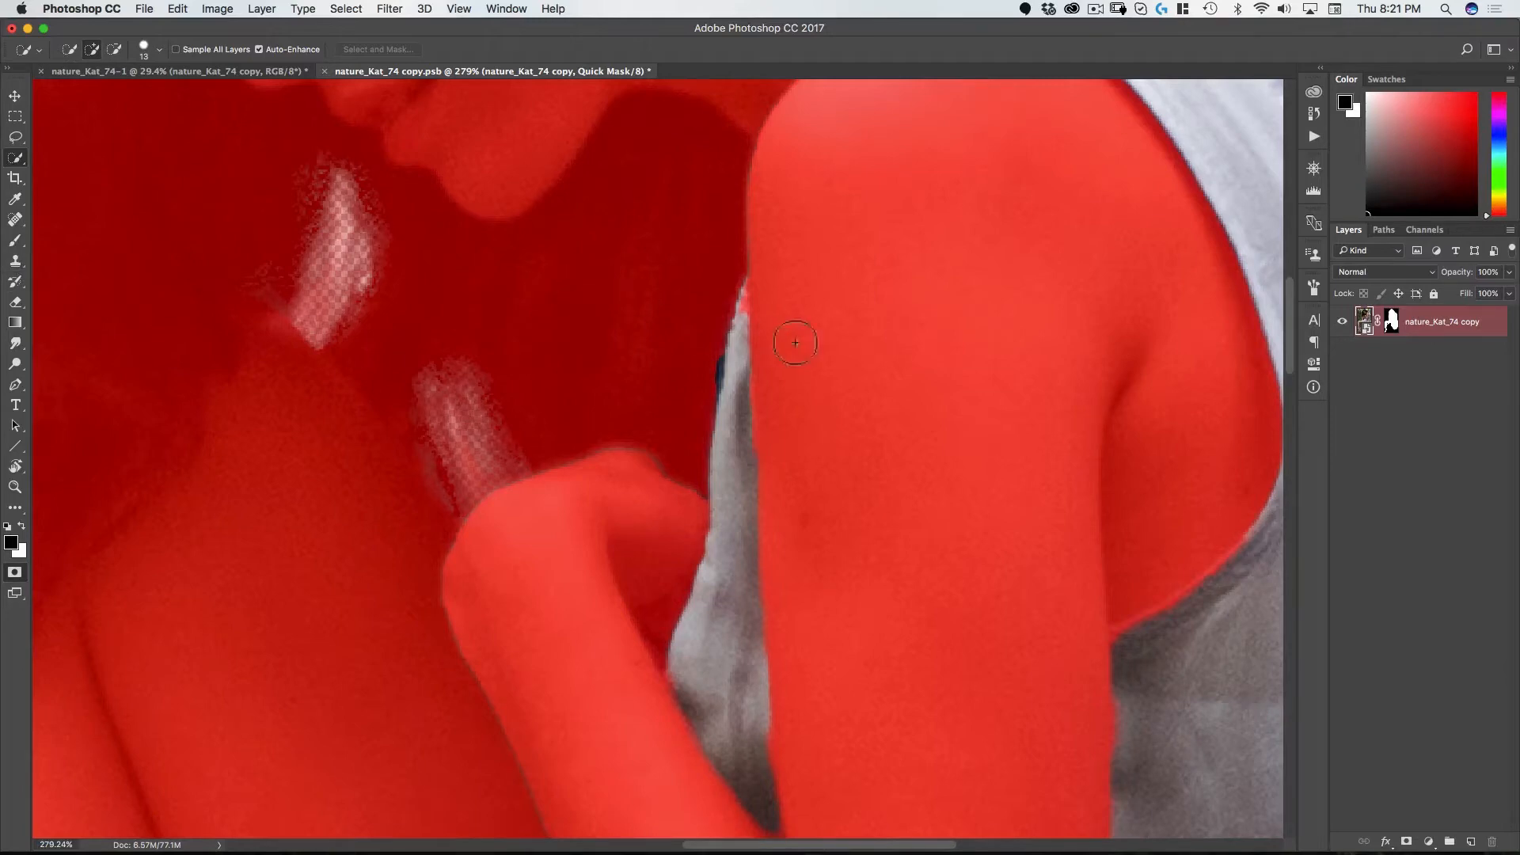
mouse_move(697, 385)
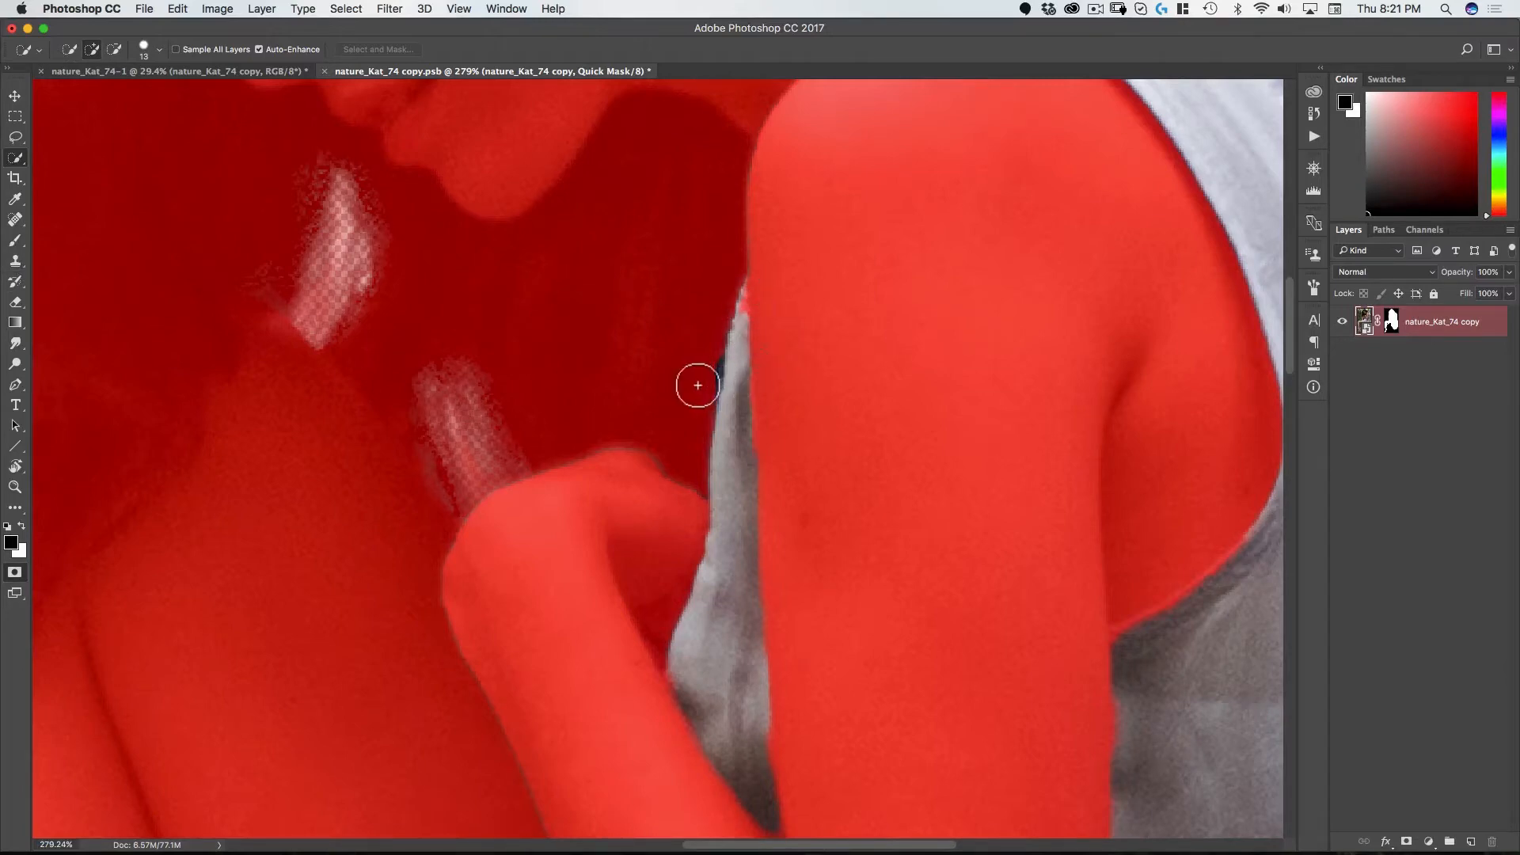
Step: Activate the Brush tool for painting on the dress quick mask
key("b")
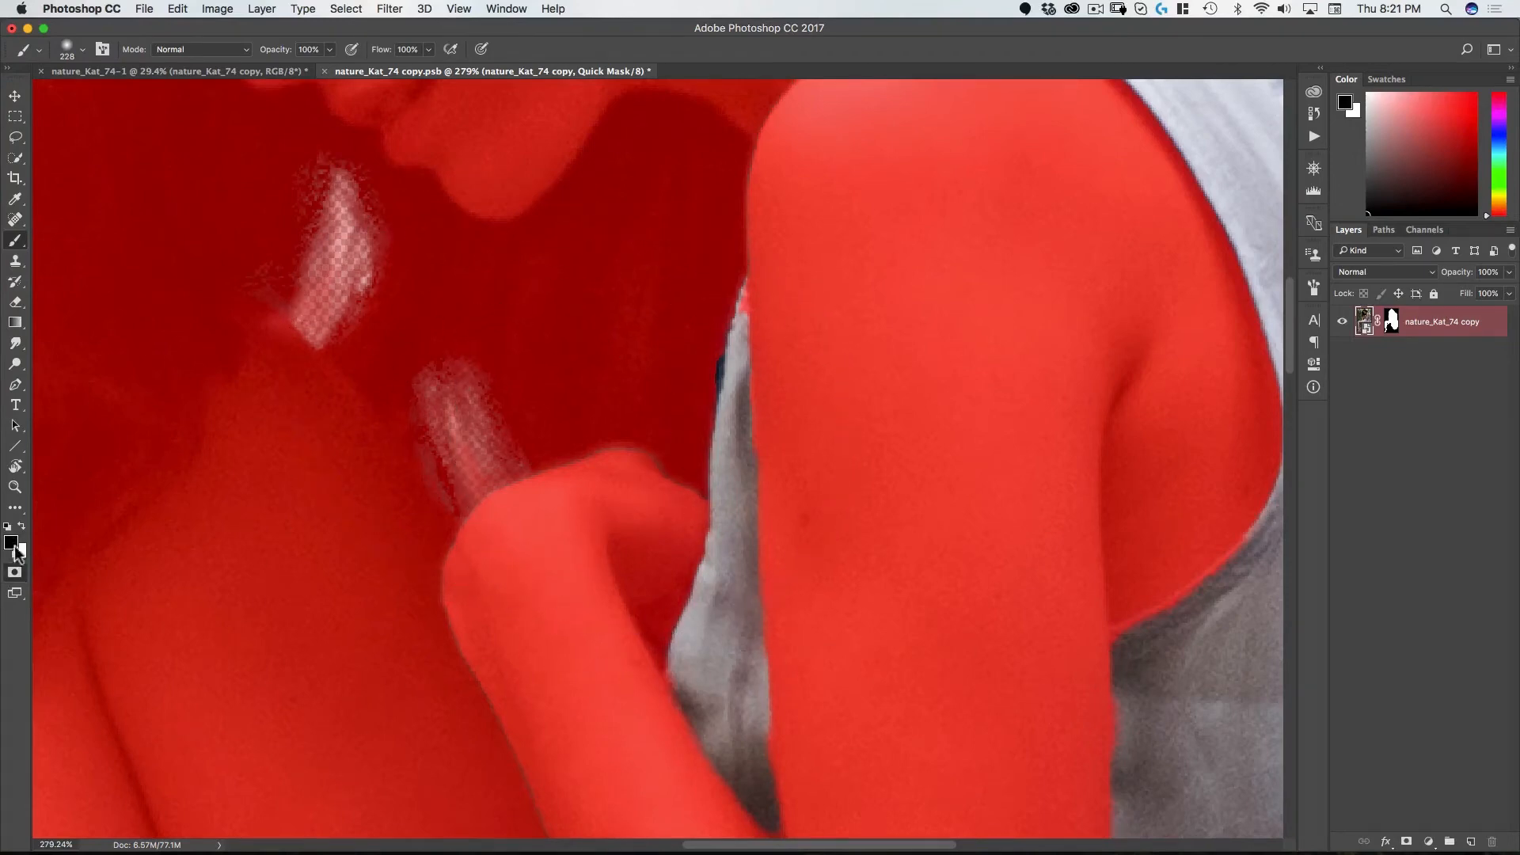
mouse_move(281, 552)
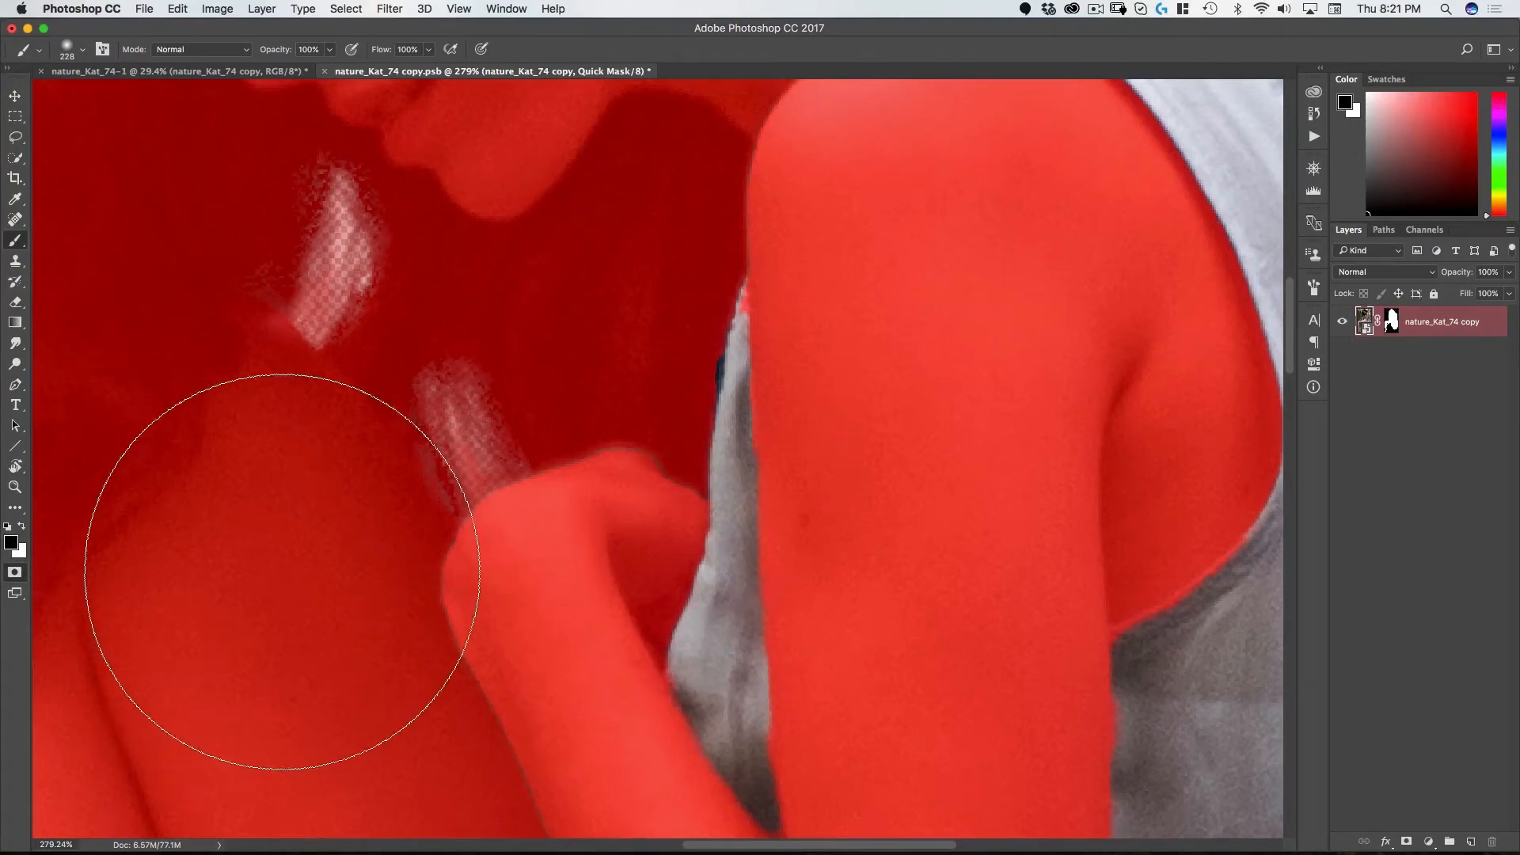
mouse_move(761, 535)
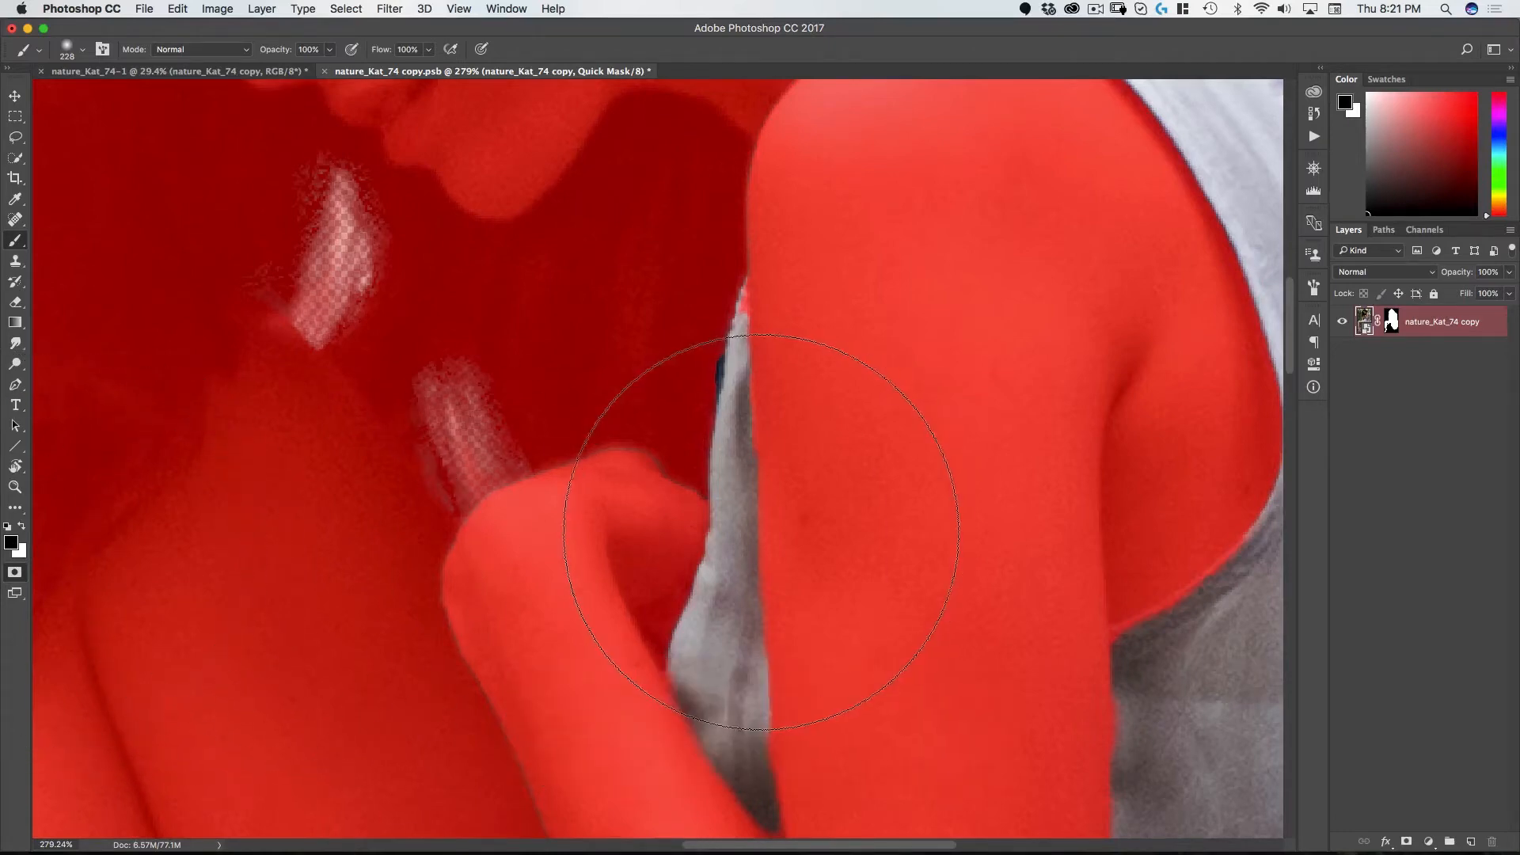
mouse_move(599, 412)
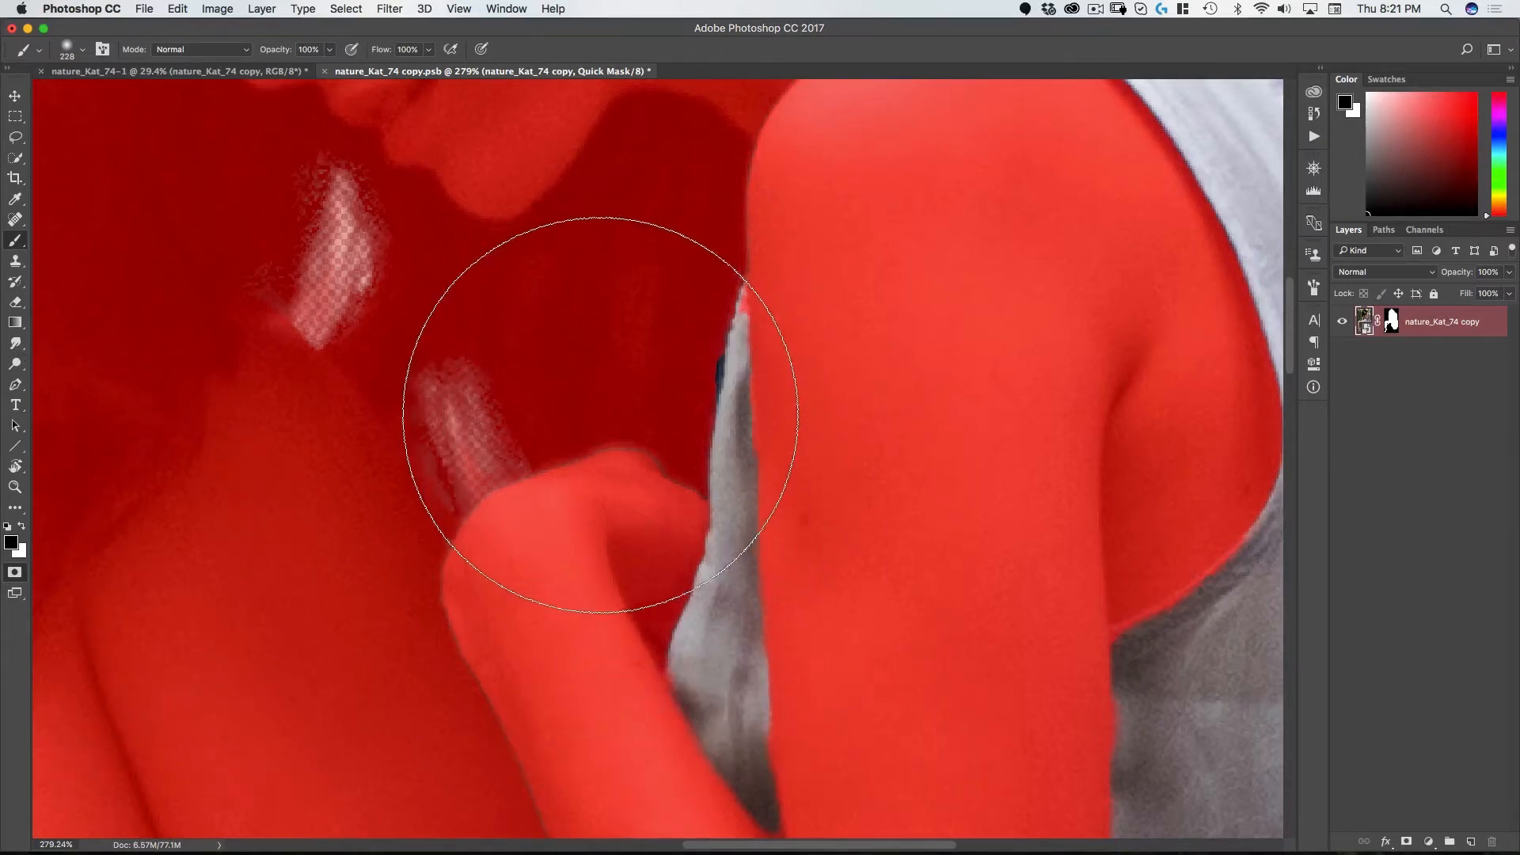
Step: Paint the quick mask along the arm-dress edge, shrinking the brush for fine detail
left_click_drag(598, 407, 676, 401)
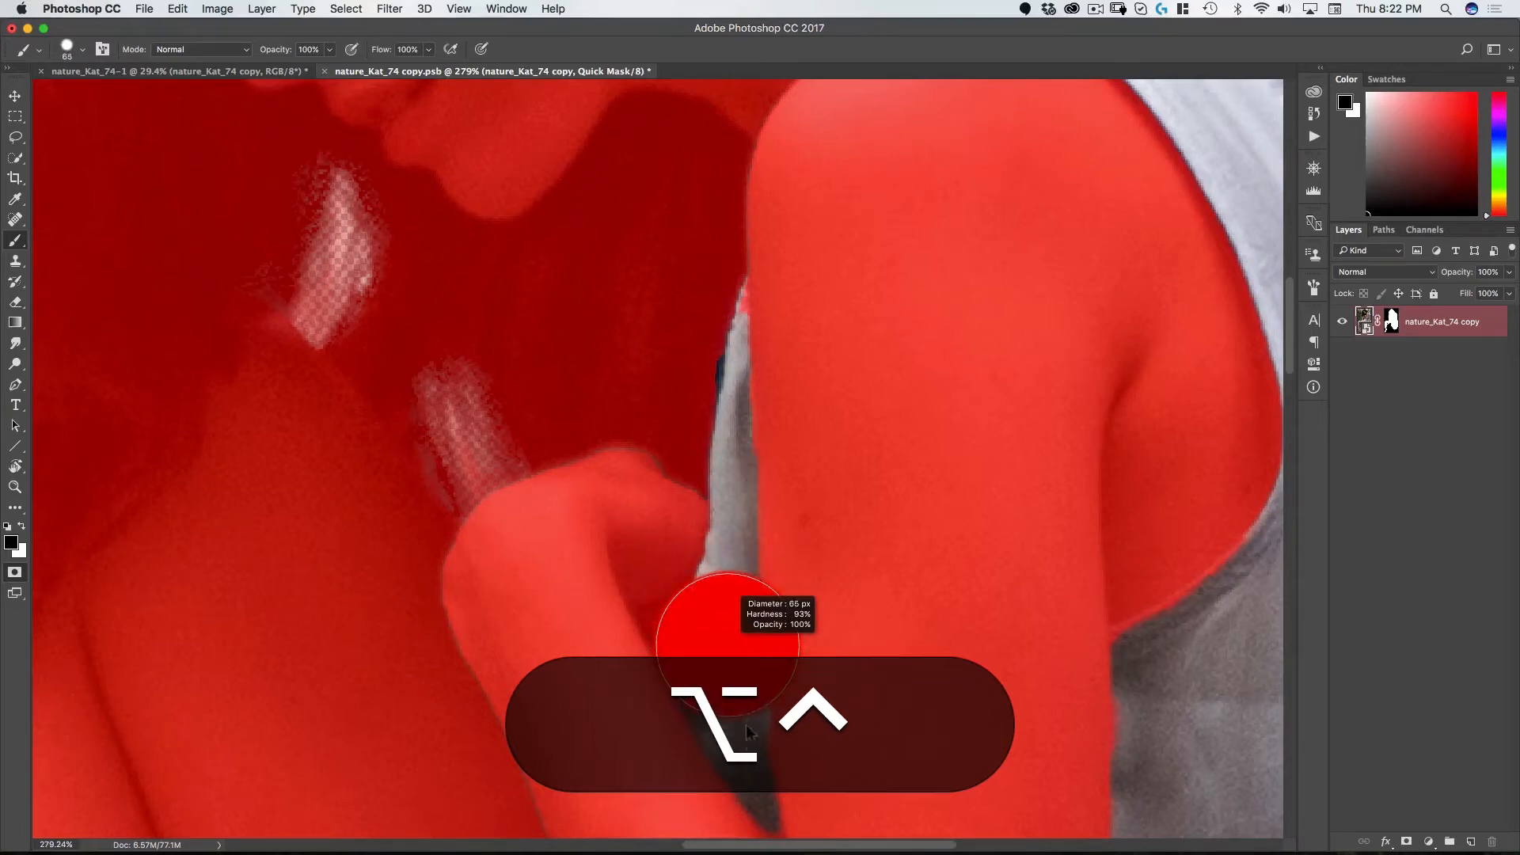
mouse_move(707, 509)
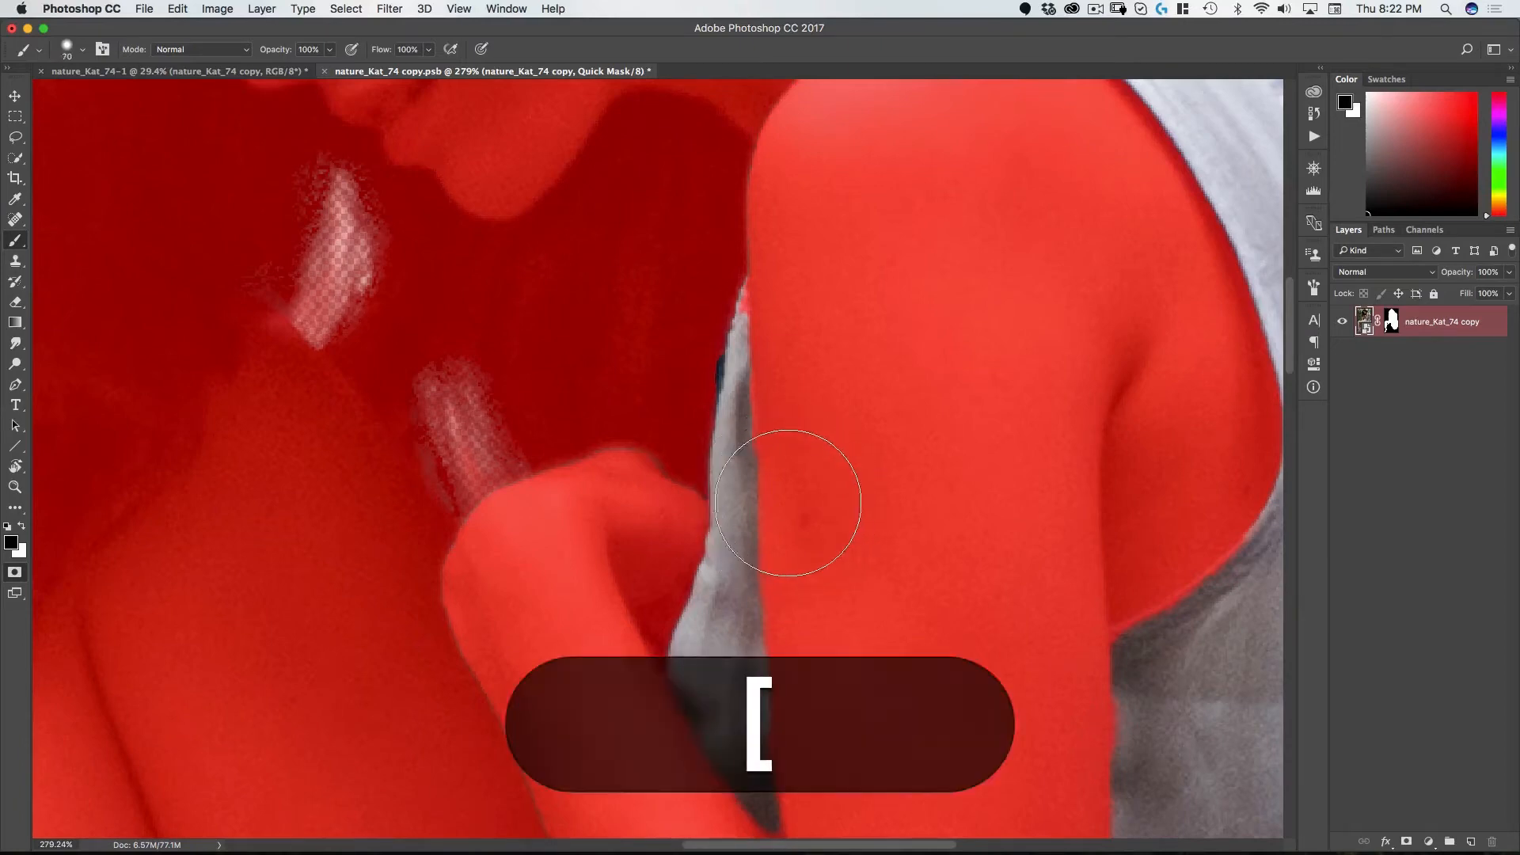
key("]")
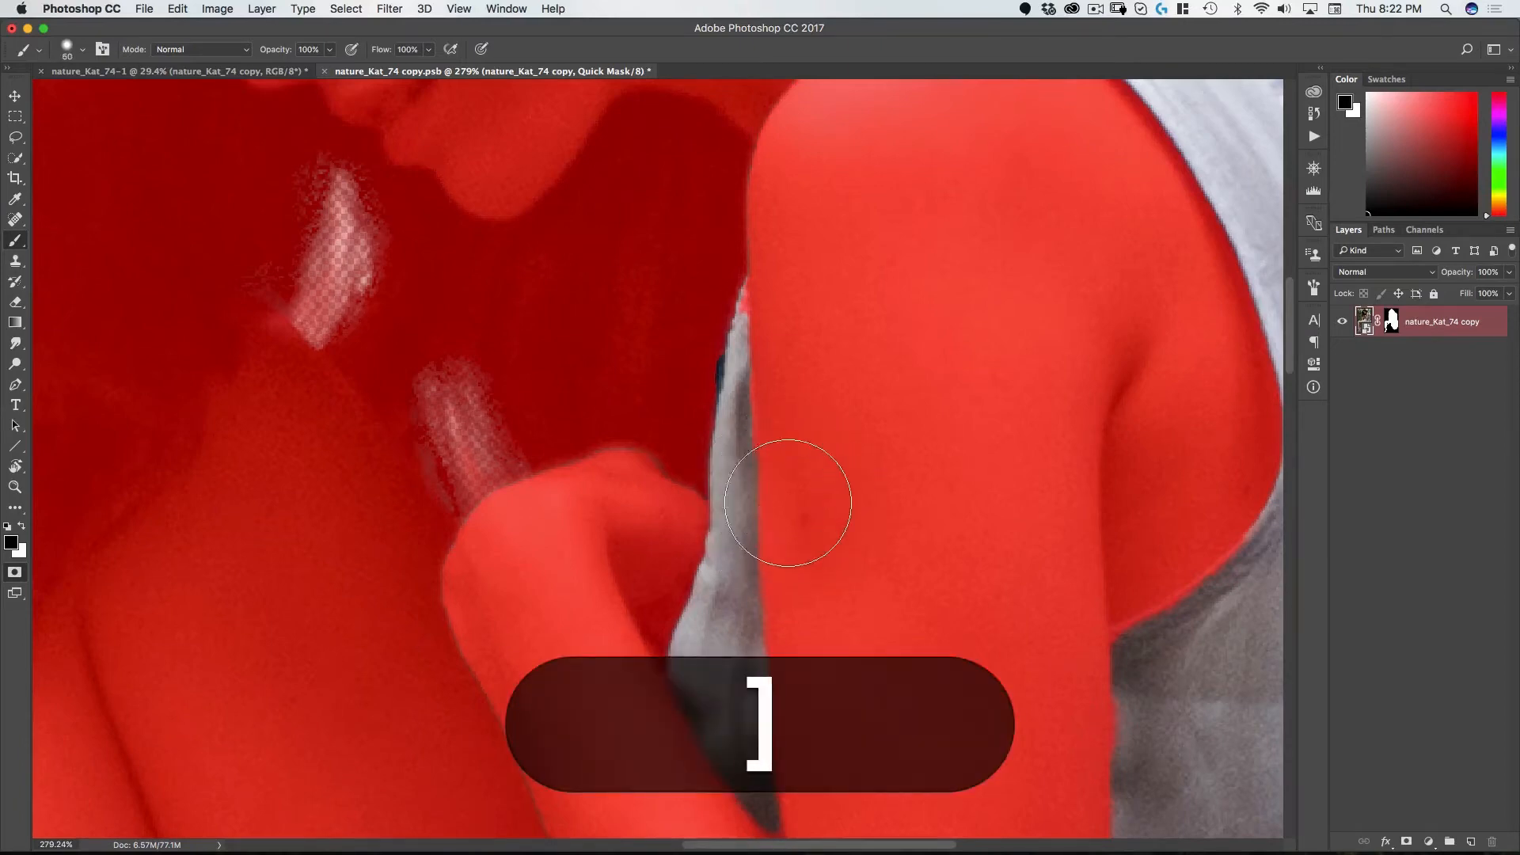
key("[")
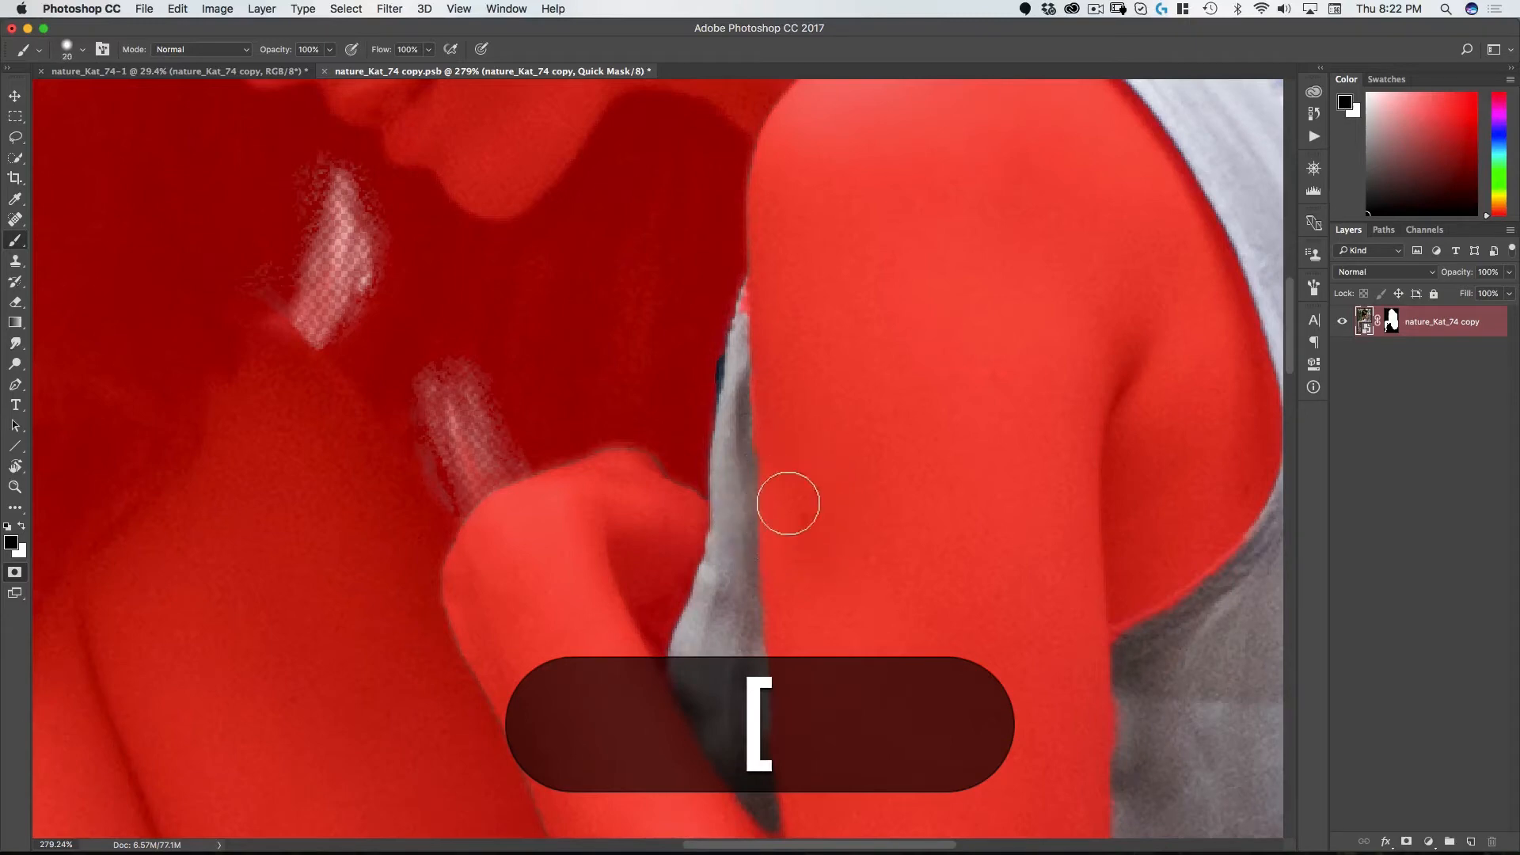
mouse_move(661, 393)
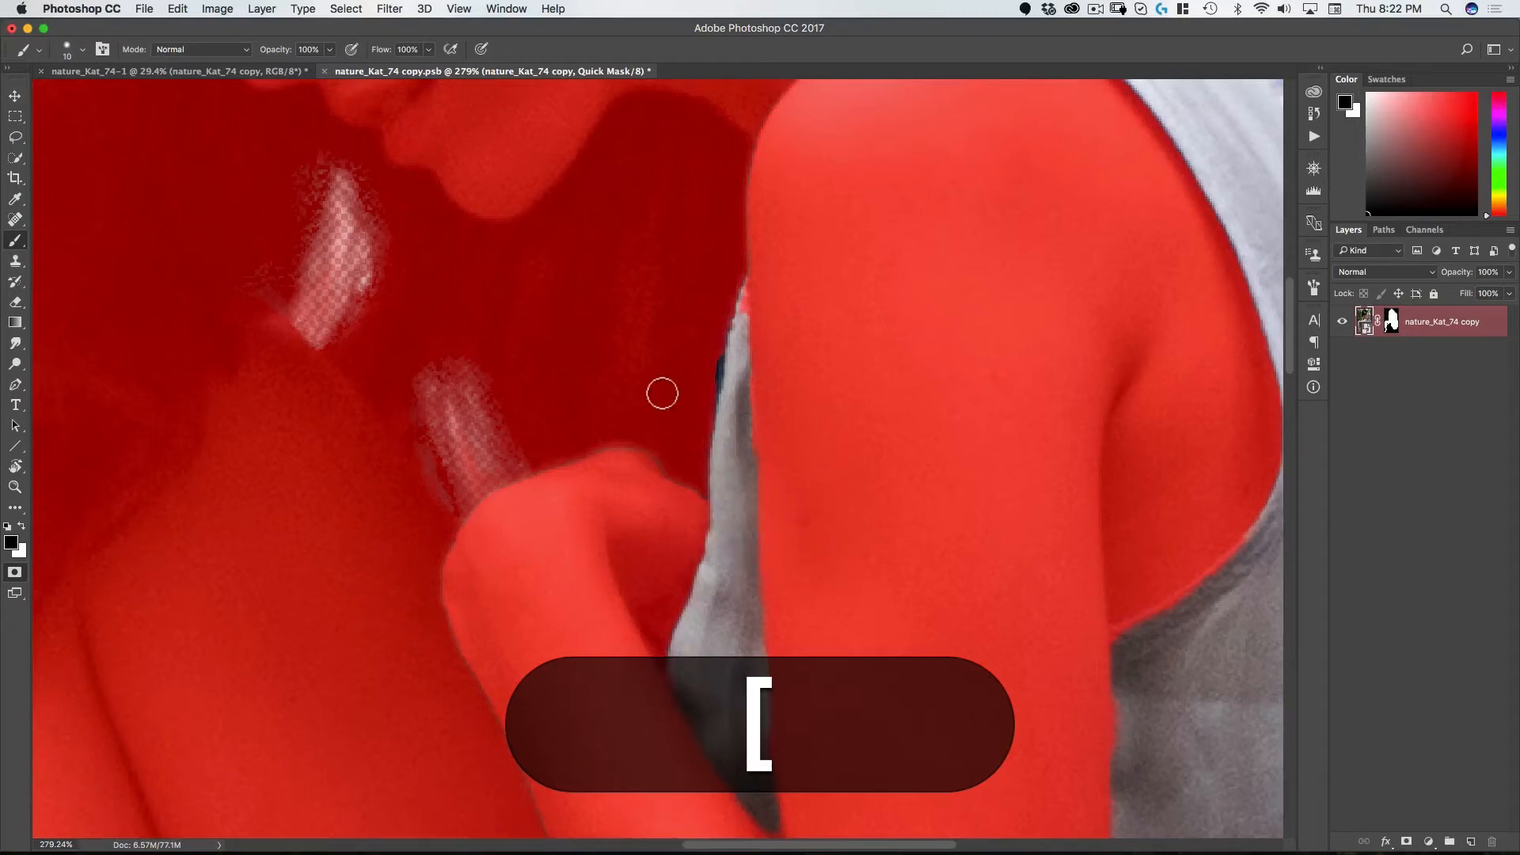
key("]")
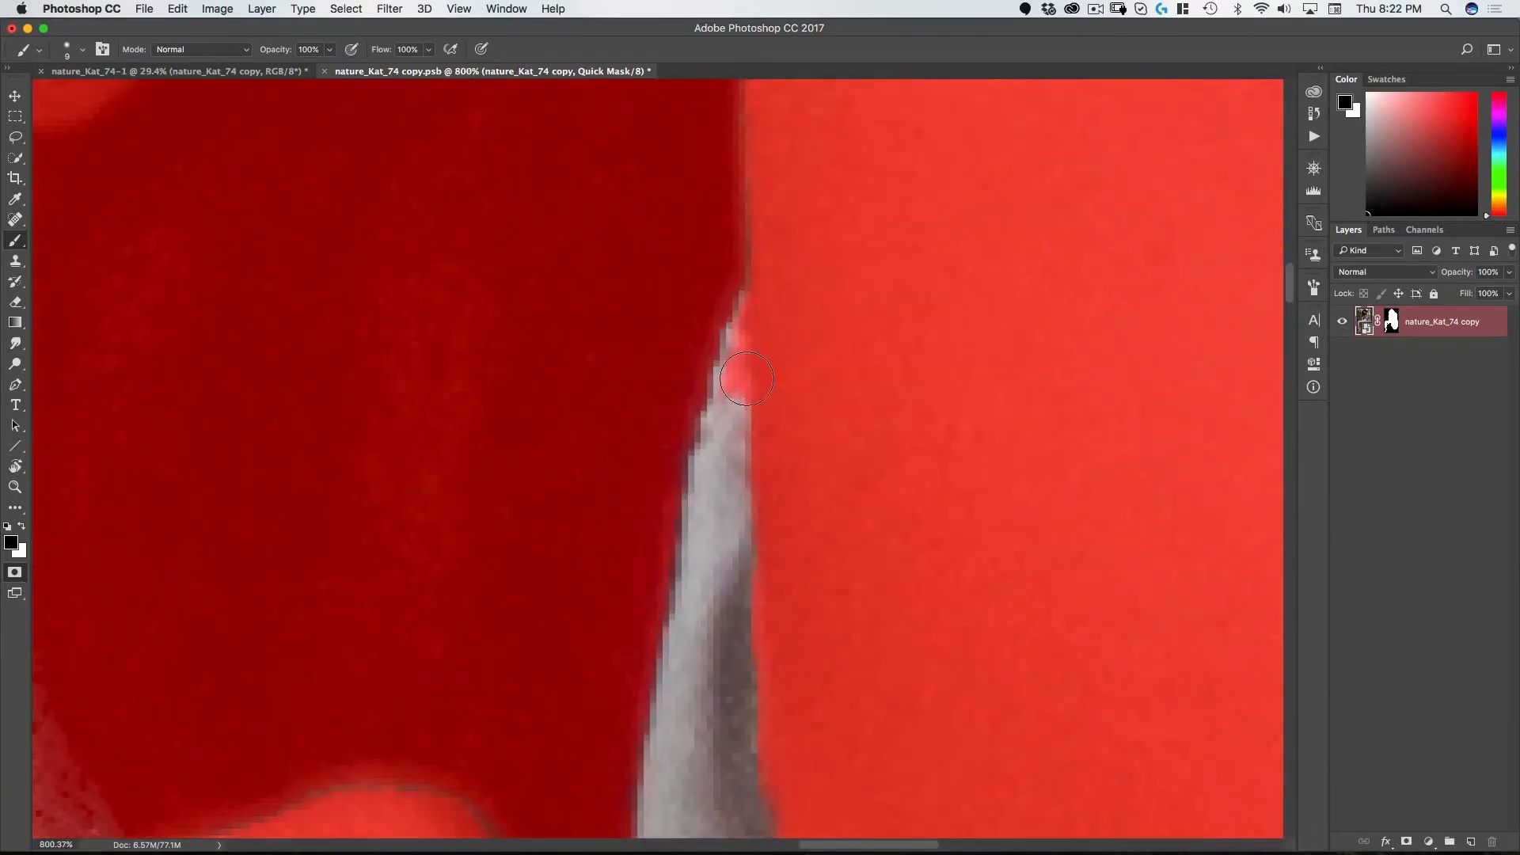
key("[")
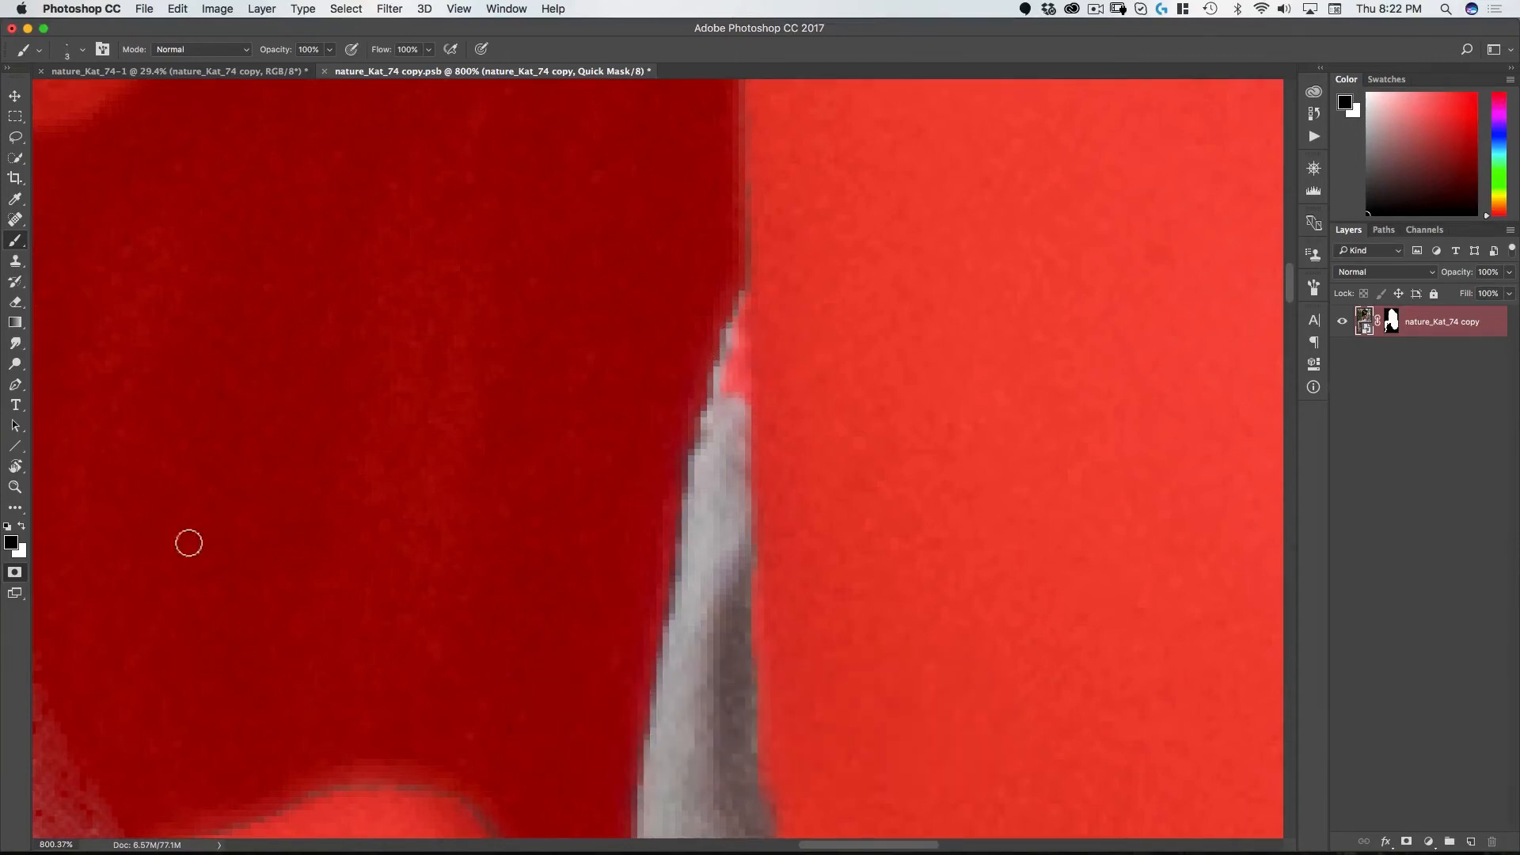
mouse_move(695, 394)
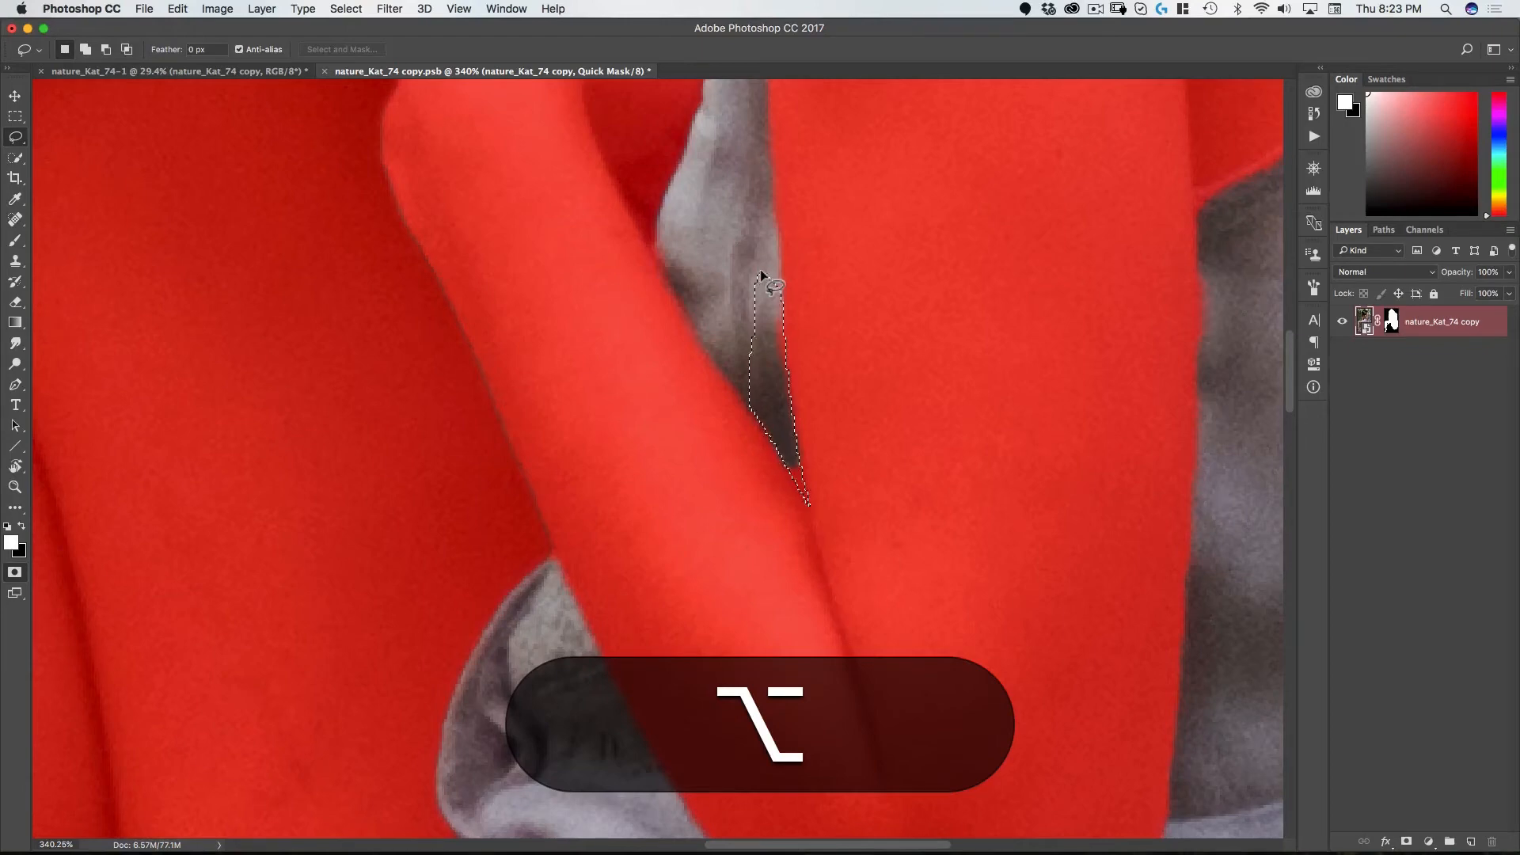
Step: Switch the Lasso to straight-edged segments for the gap between the arms
key("backspace")
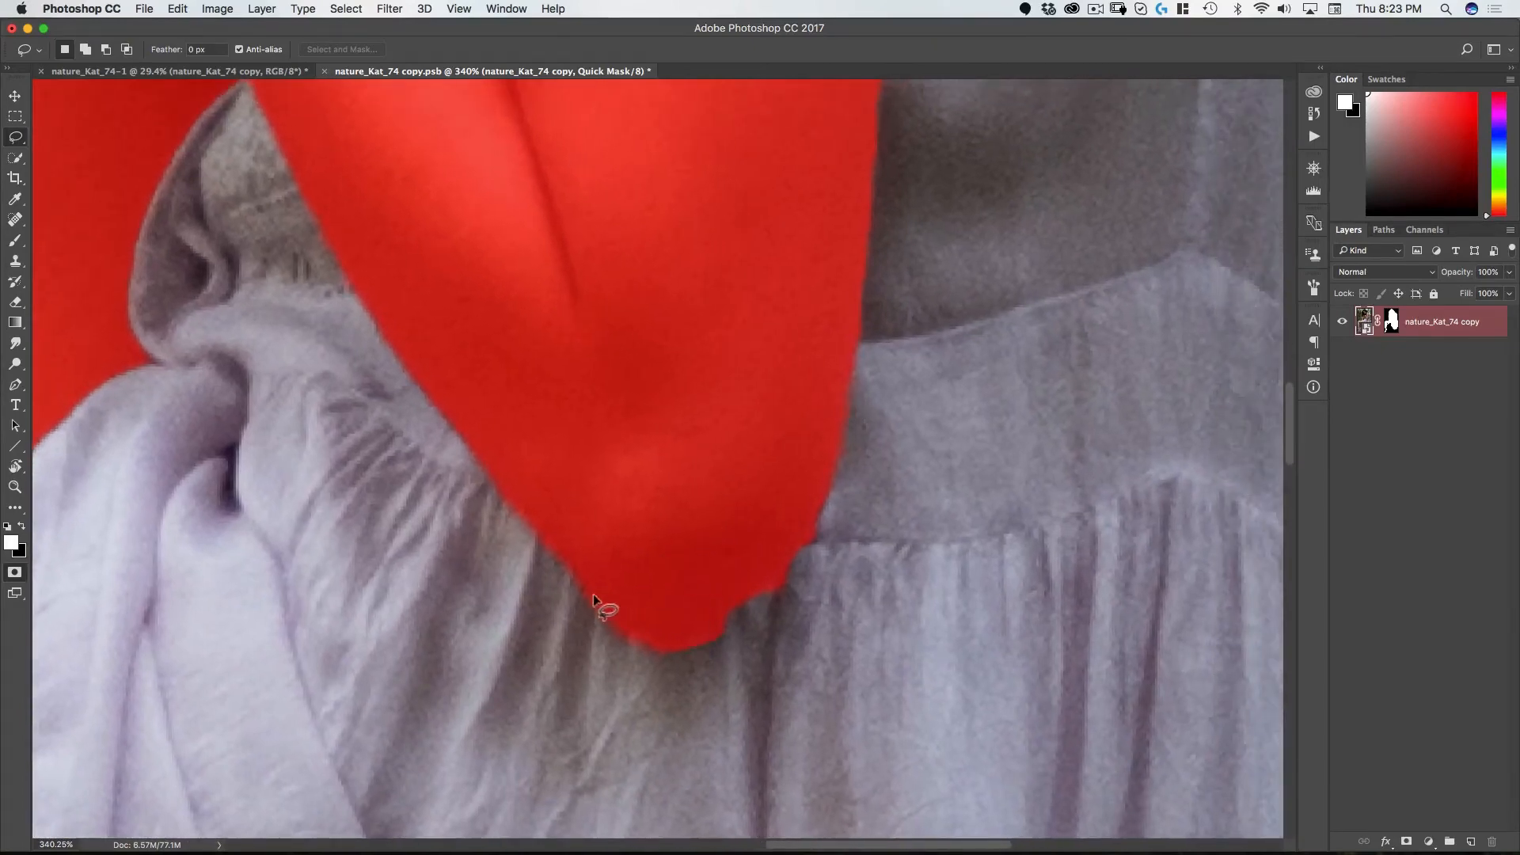
mouse_move(662, 616)
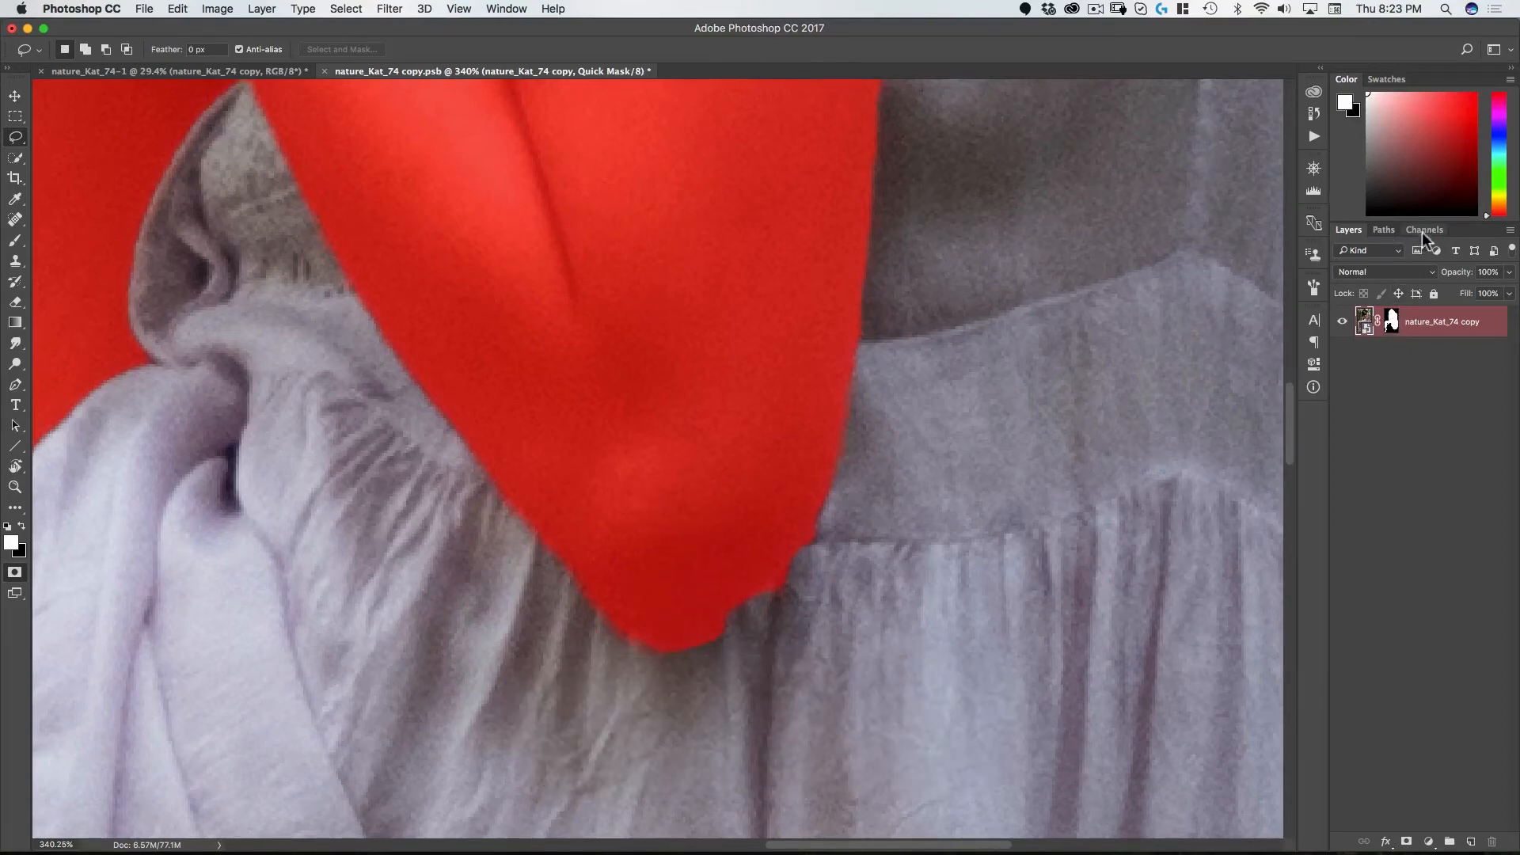
Step: Show the Channels panel and open the Quick Mask channel's overlay display options
left_click(1424, 230)
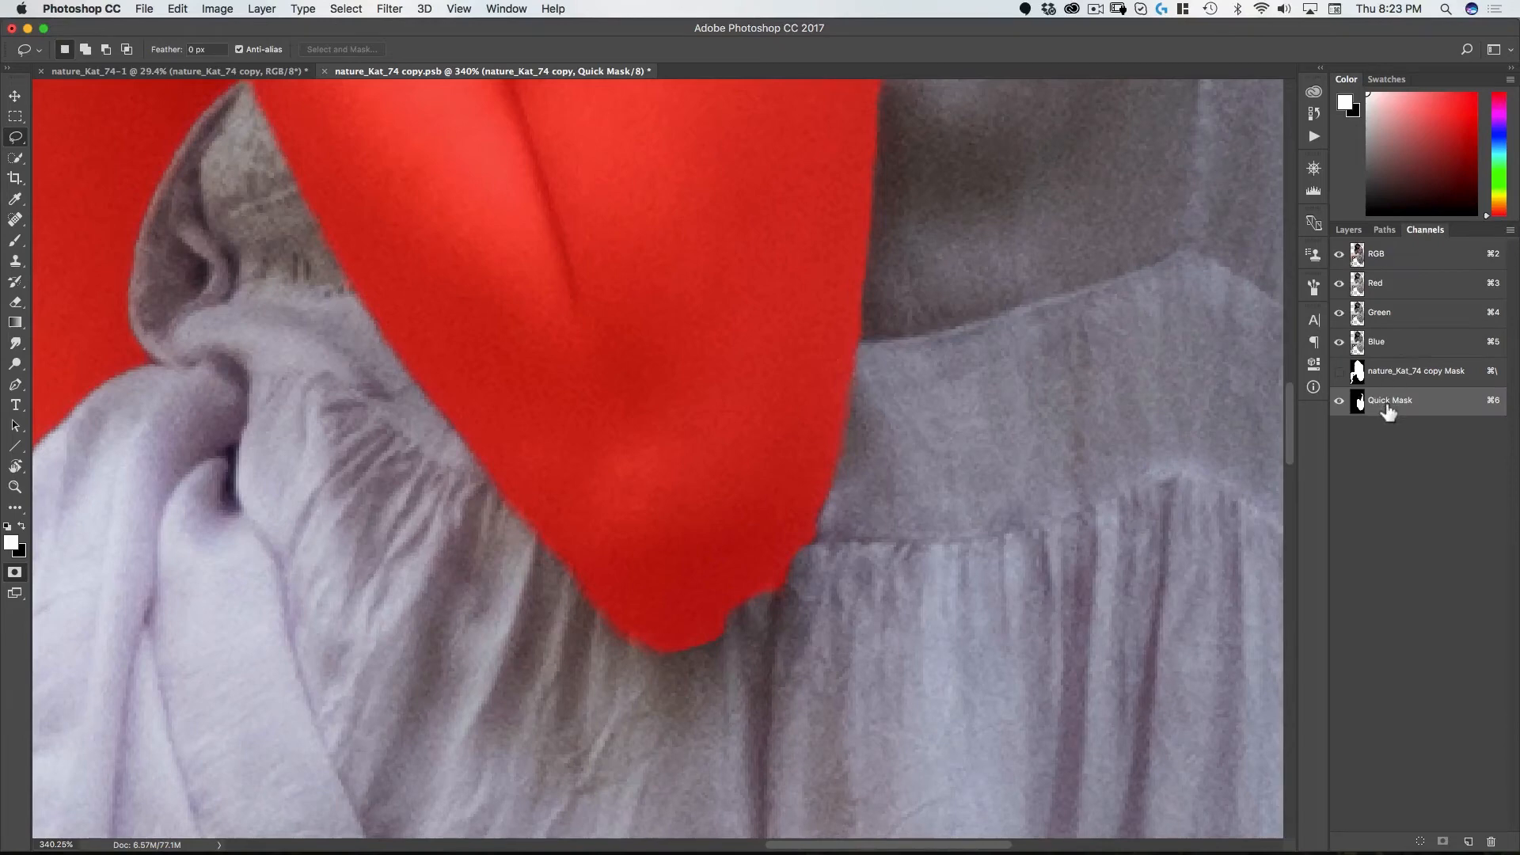
double_click(1391, 399)
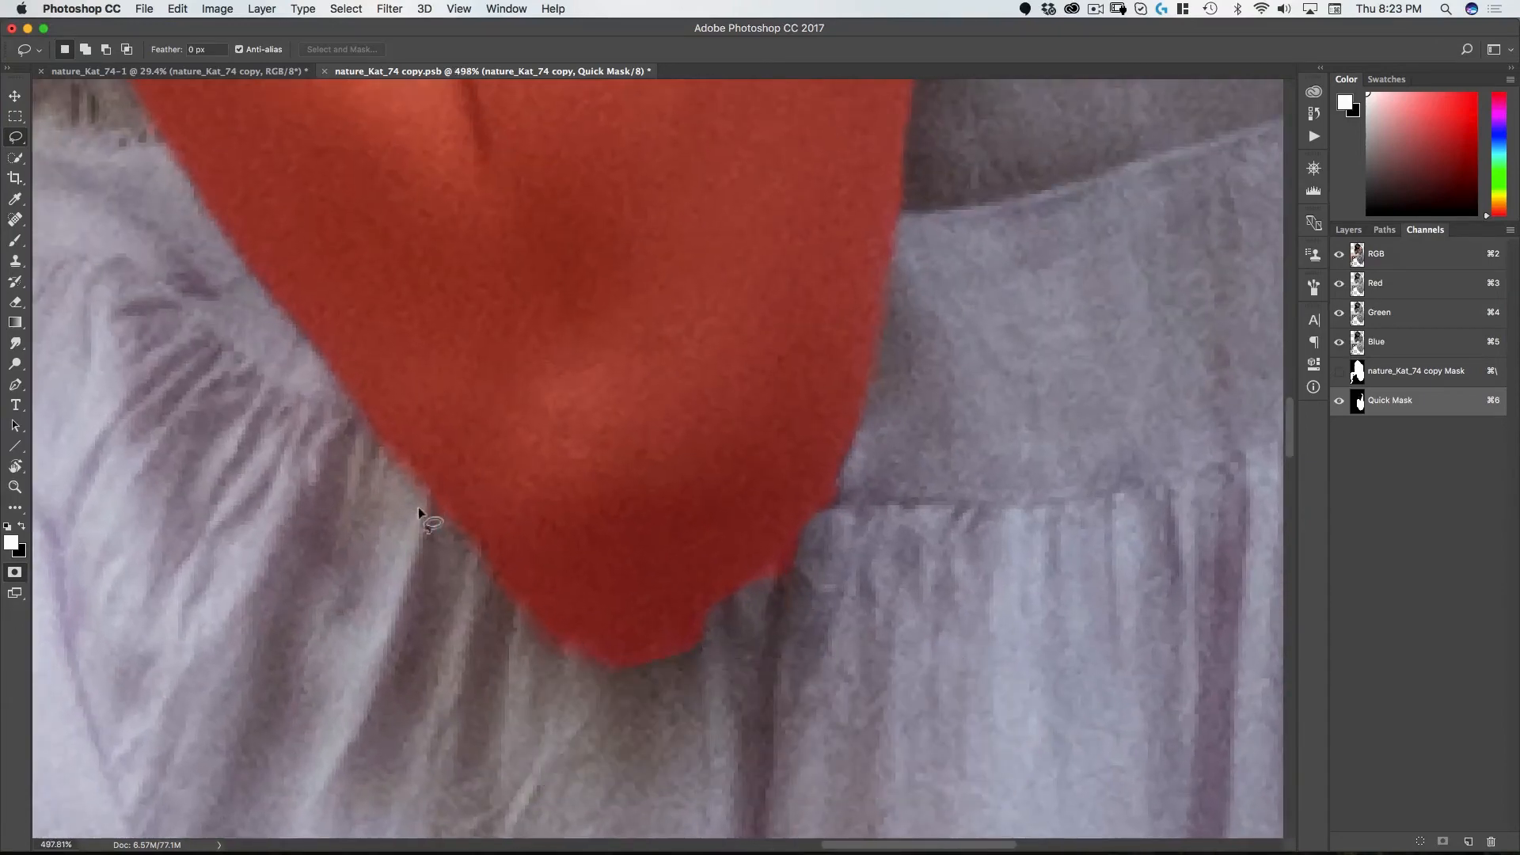
key("alt")
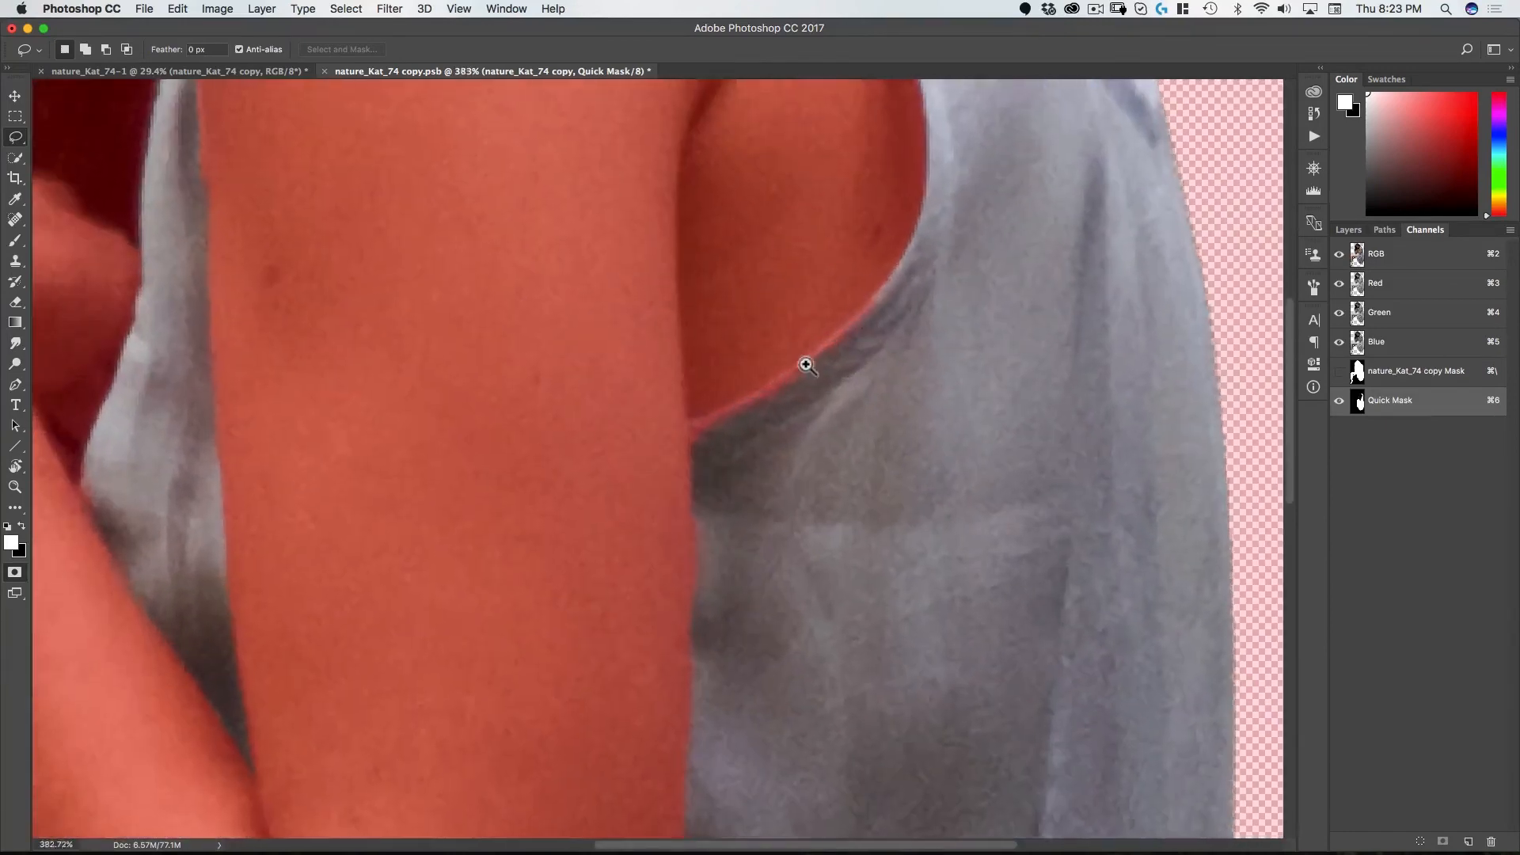
Step: Outline the armhole with straight Lasso segments to tidy the quick mask beneath the arm
key("alt")
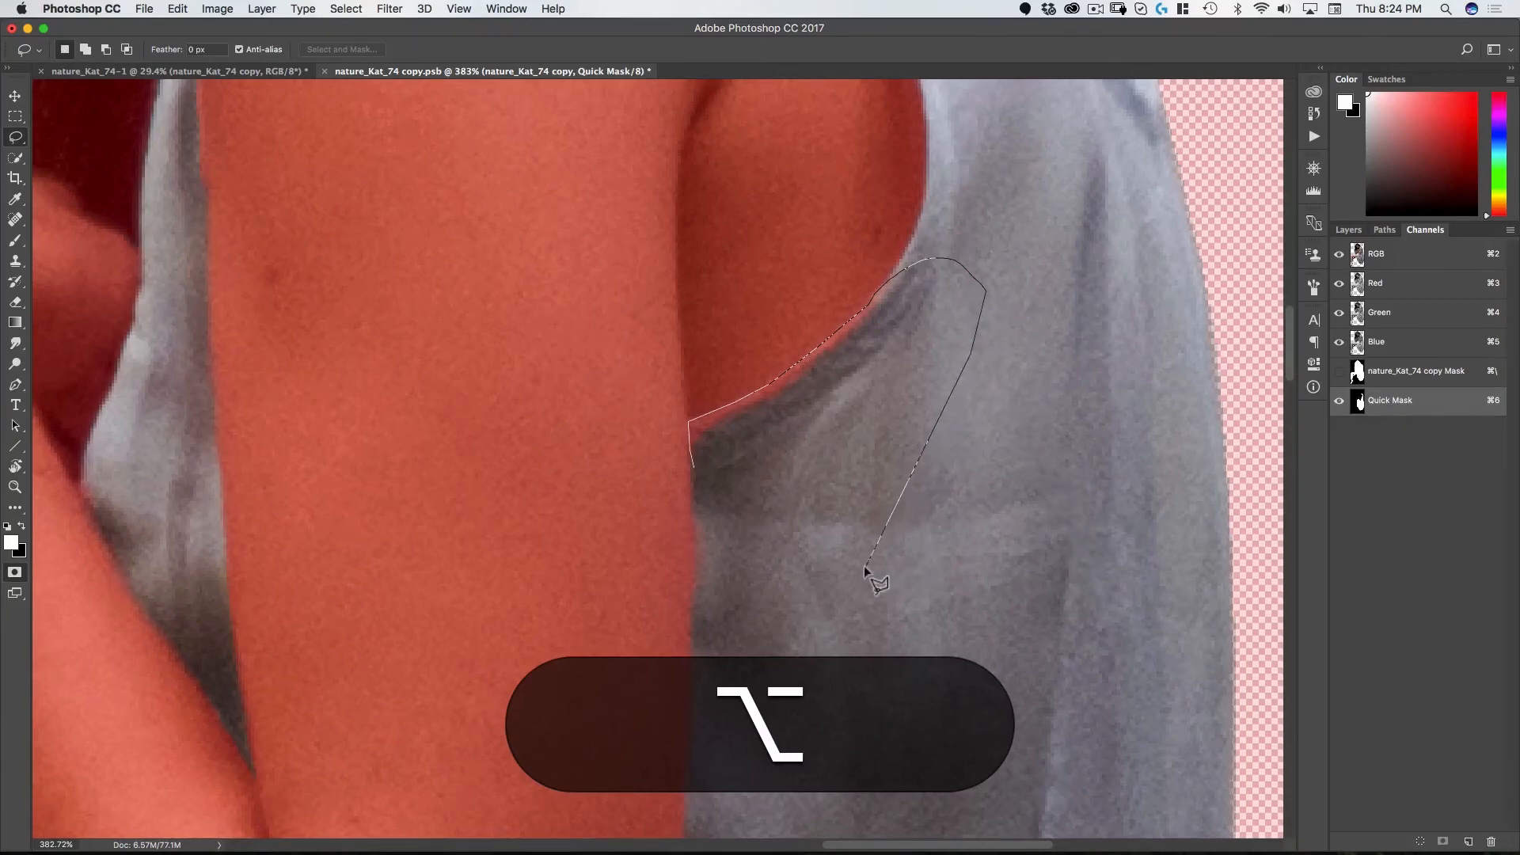
left_click(756, 491)
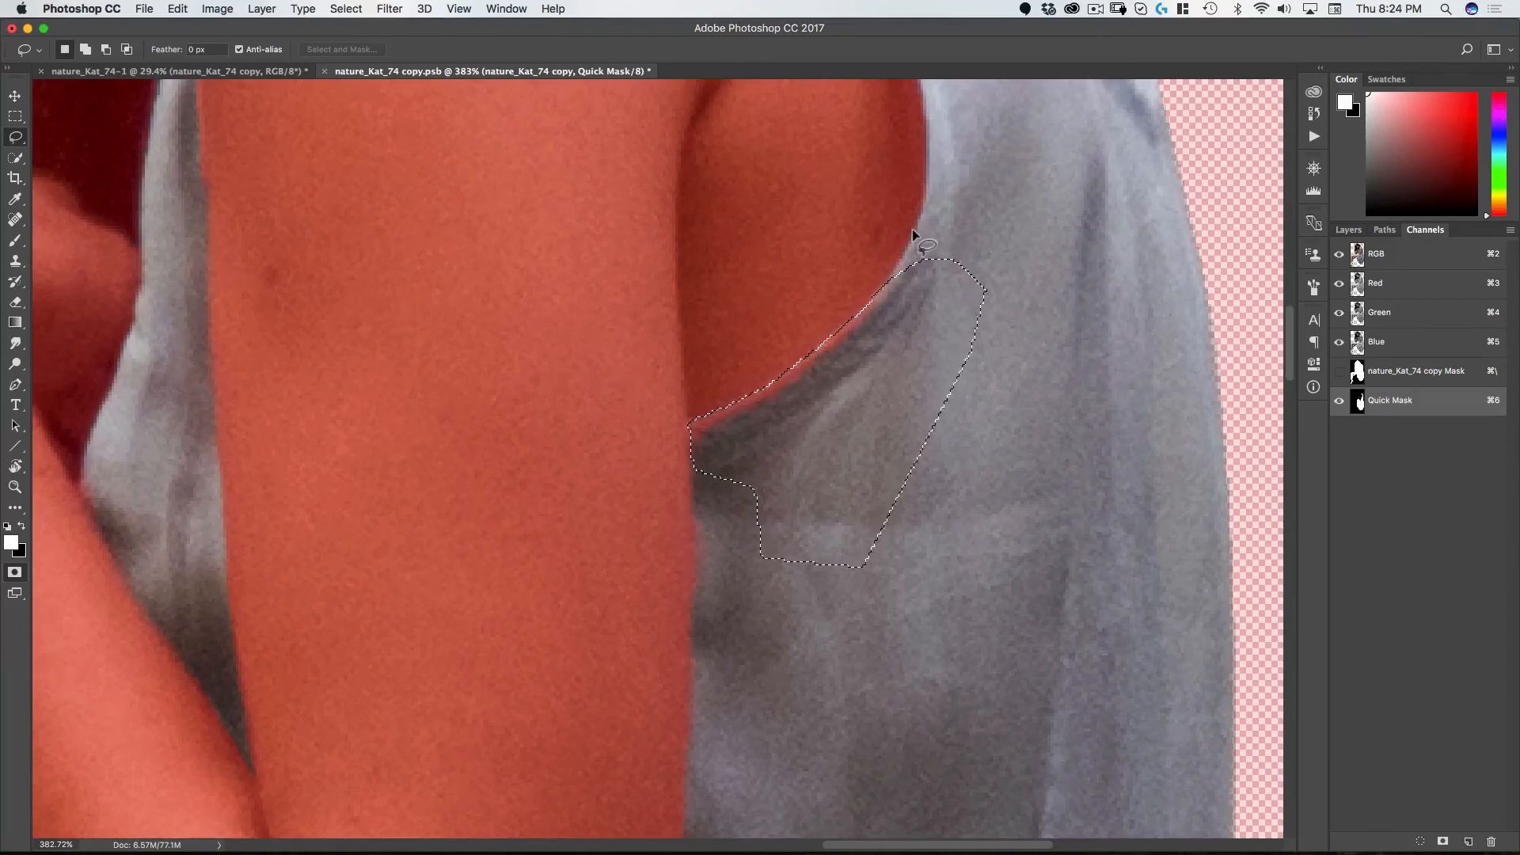
left_click(688, 436)
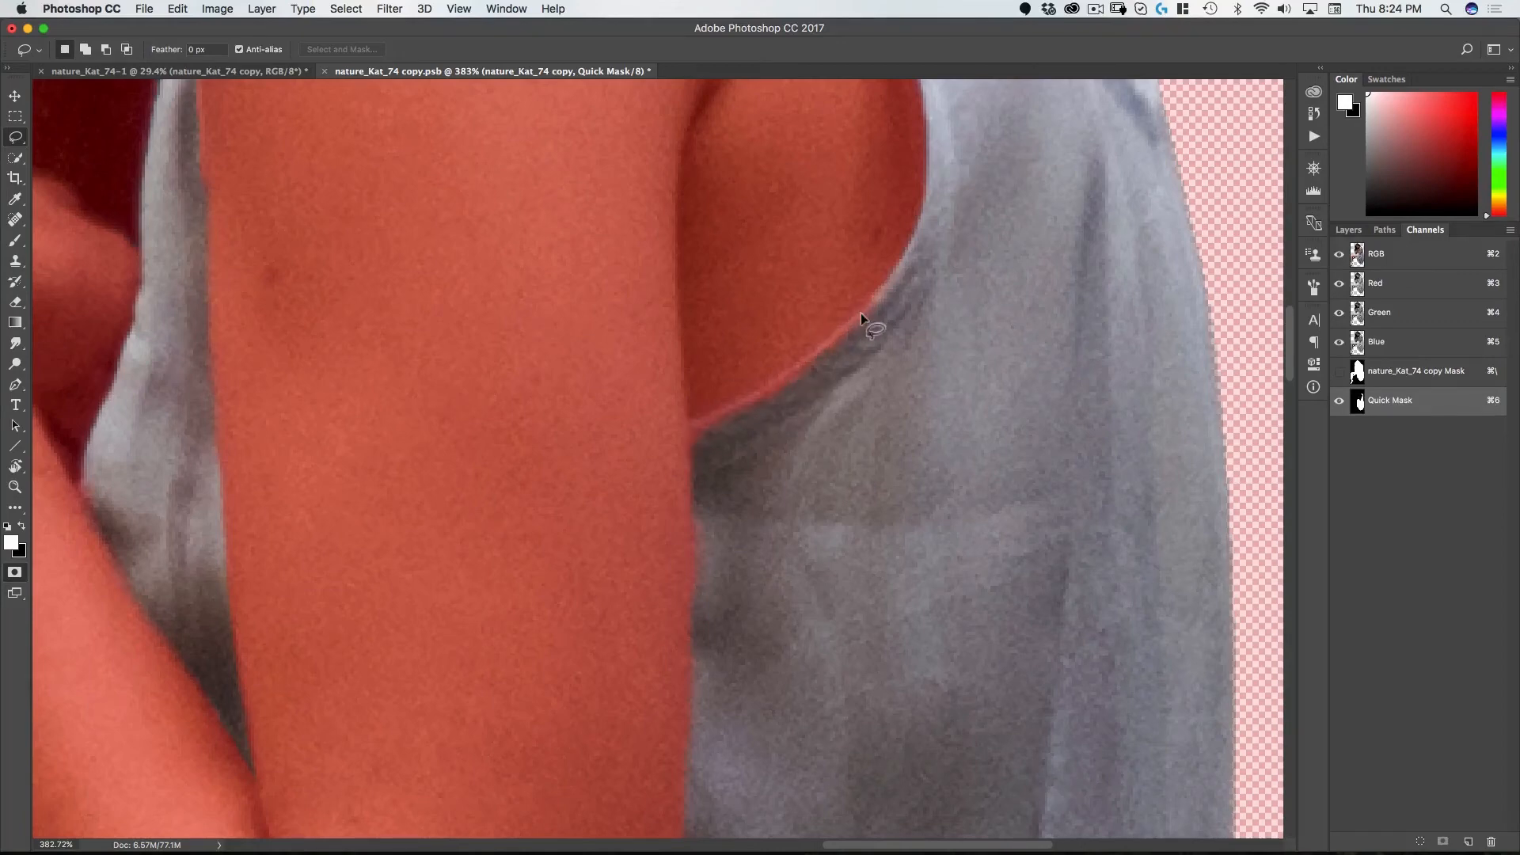
mouse_move(659, 363)
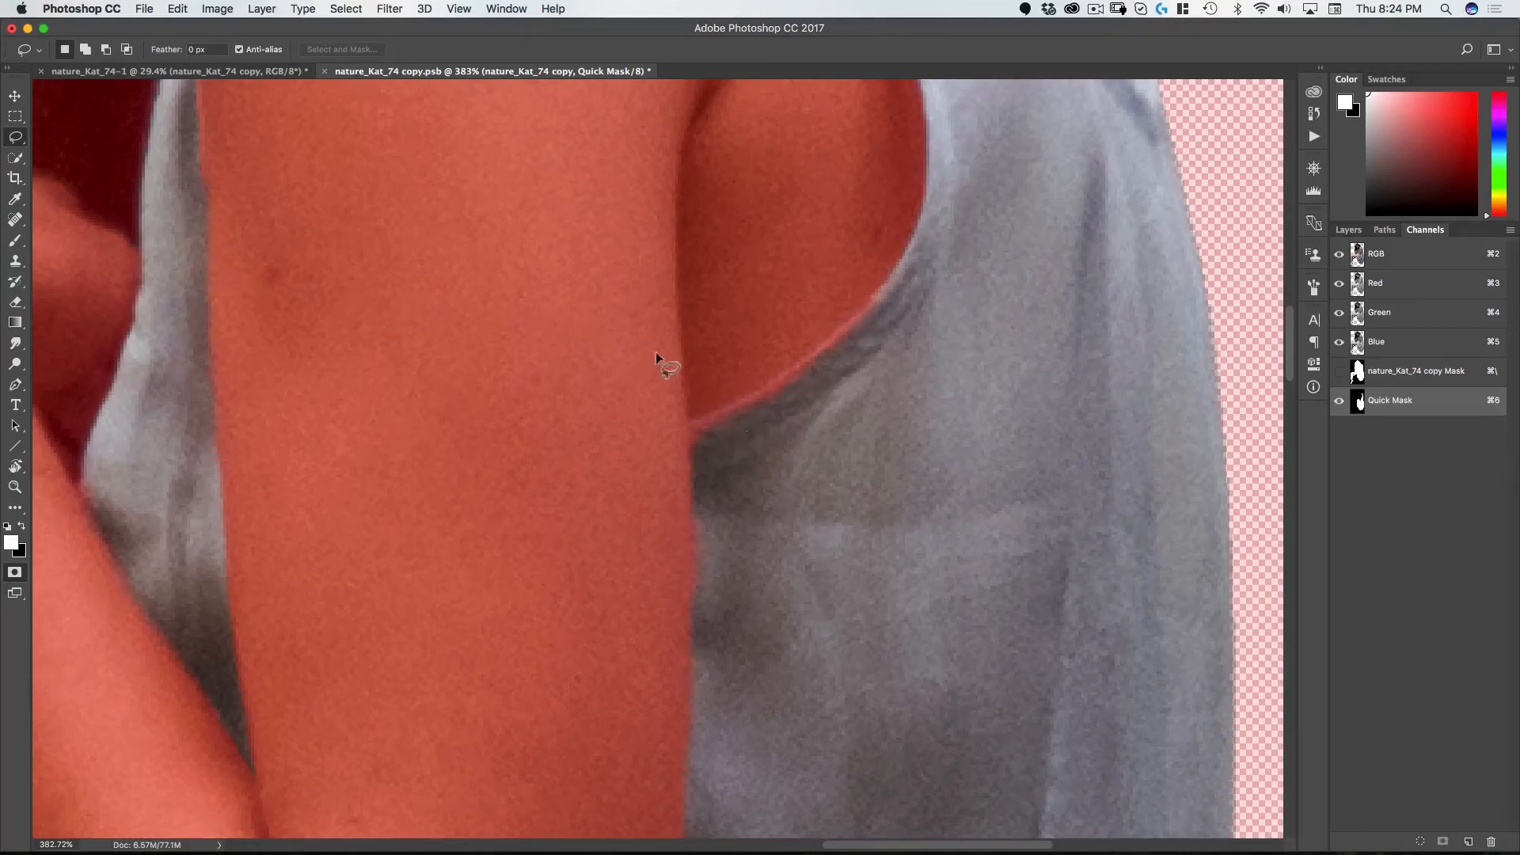
mouse_move(713, 398)
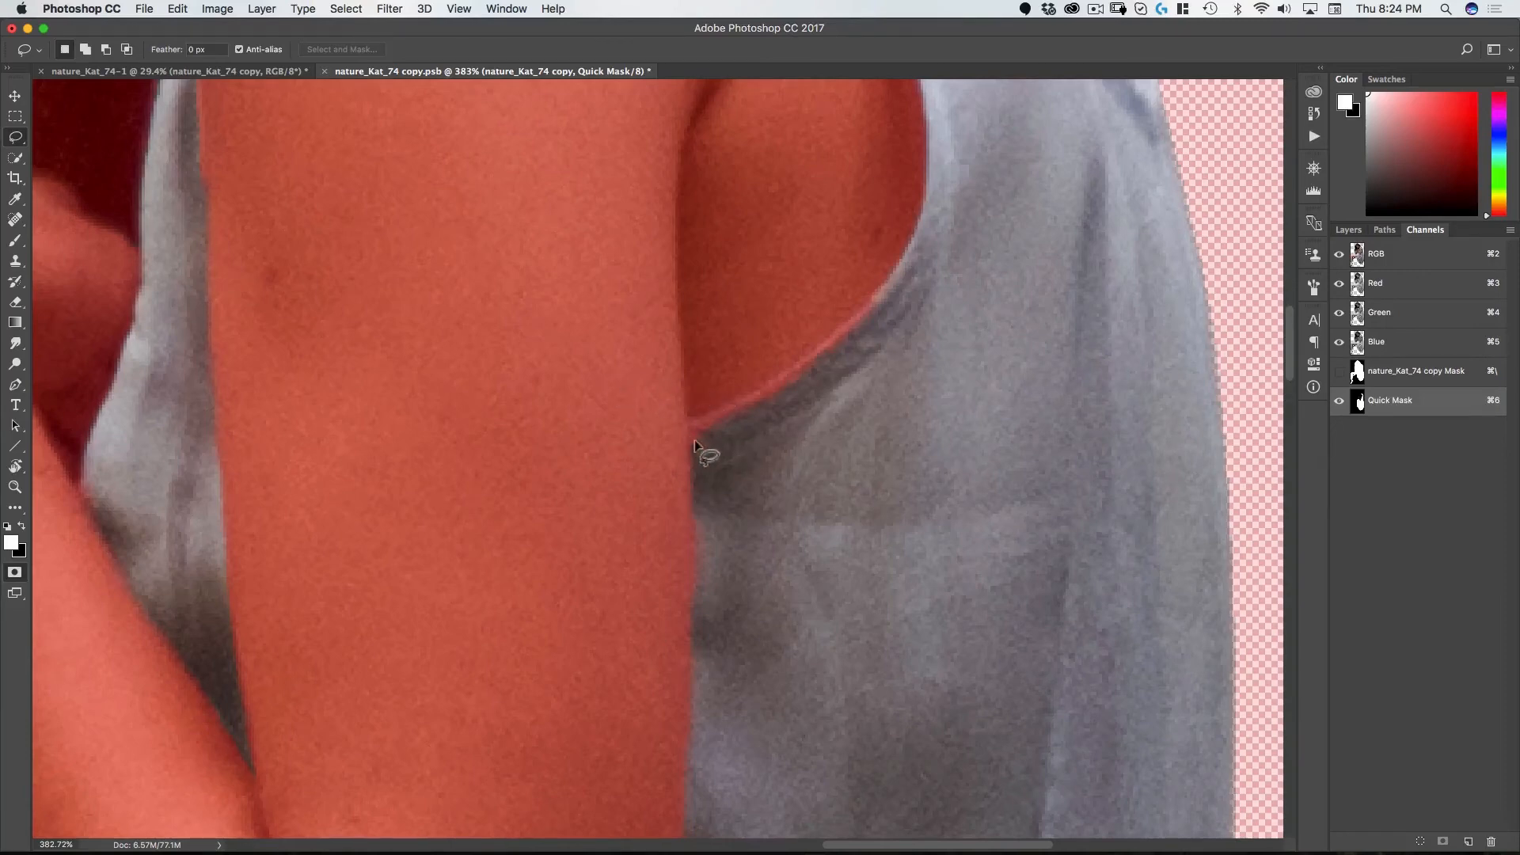
key("alt")
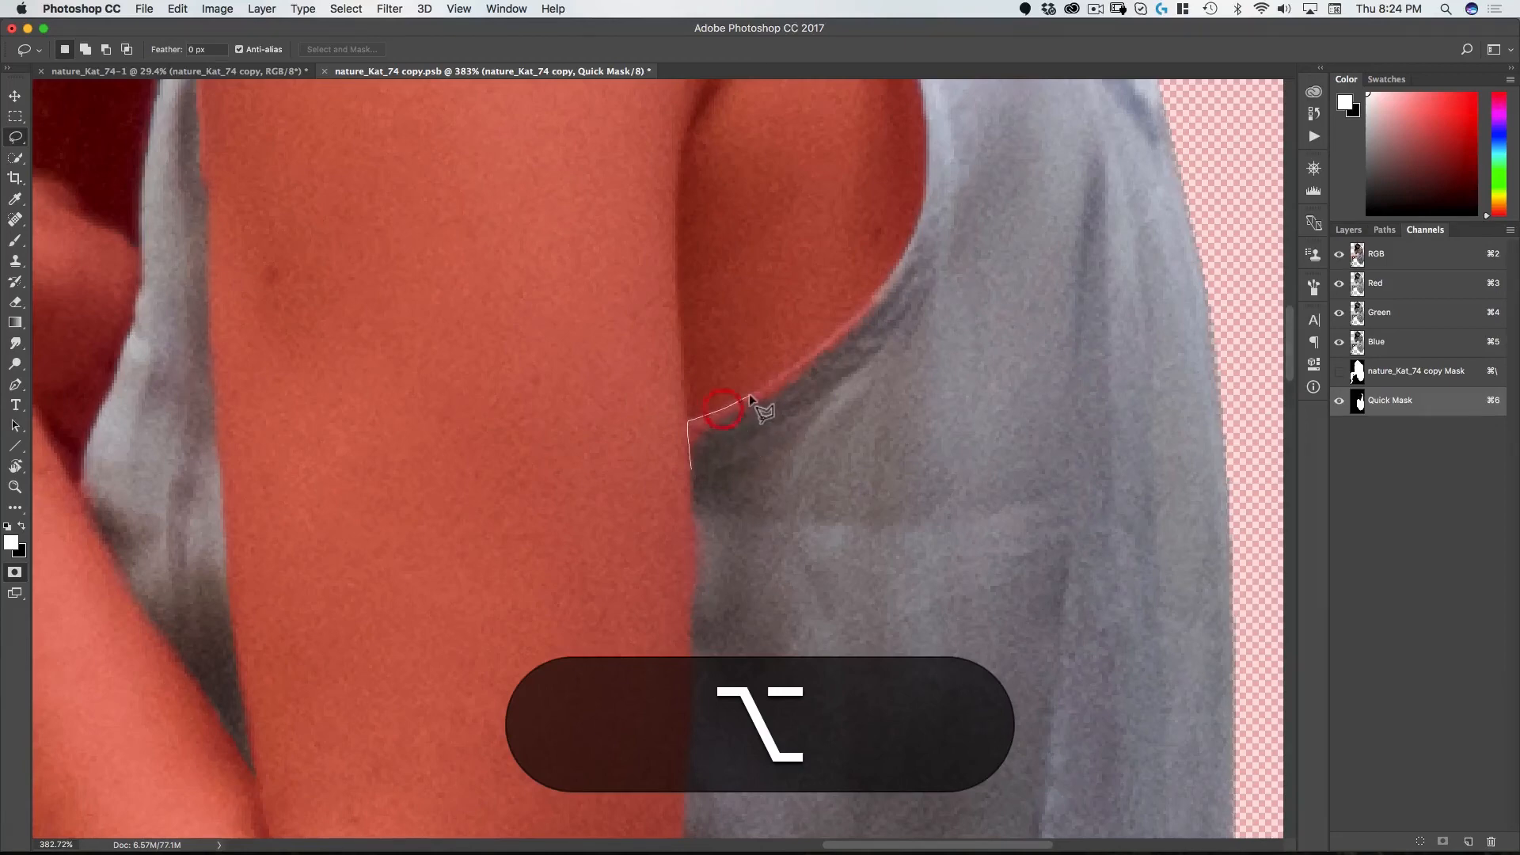
left_click(811, 358)
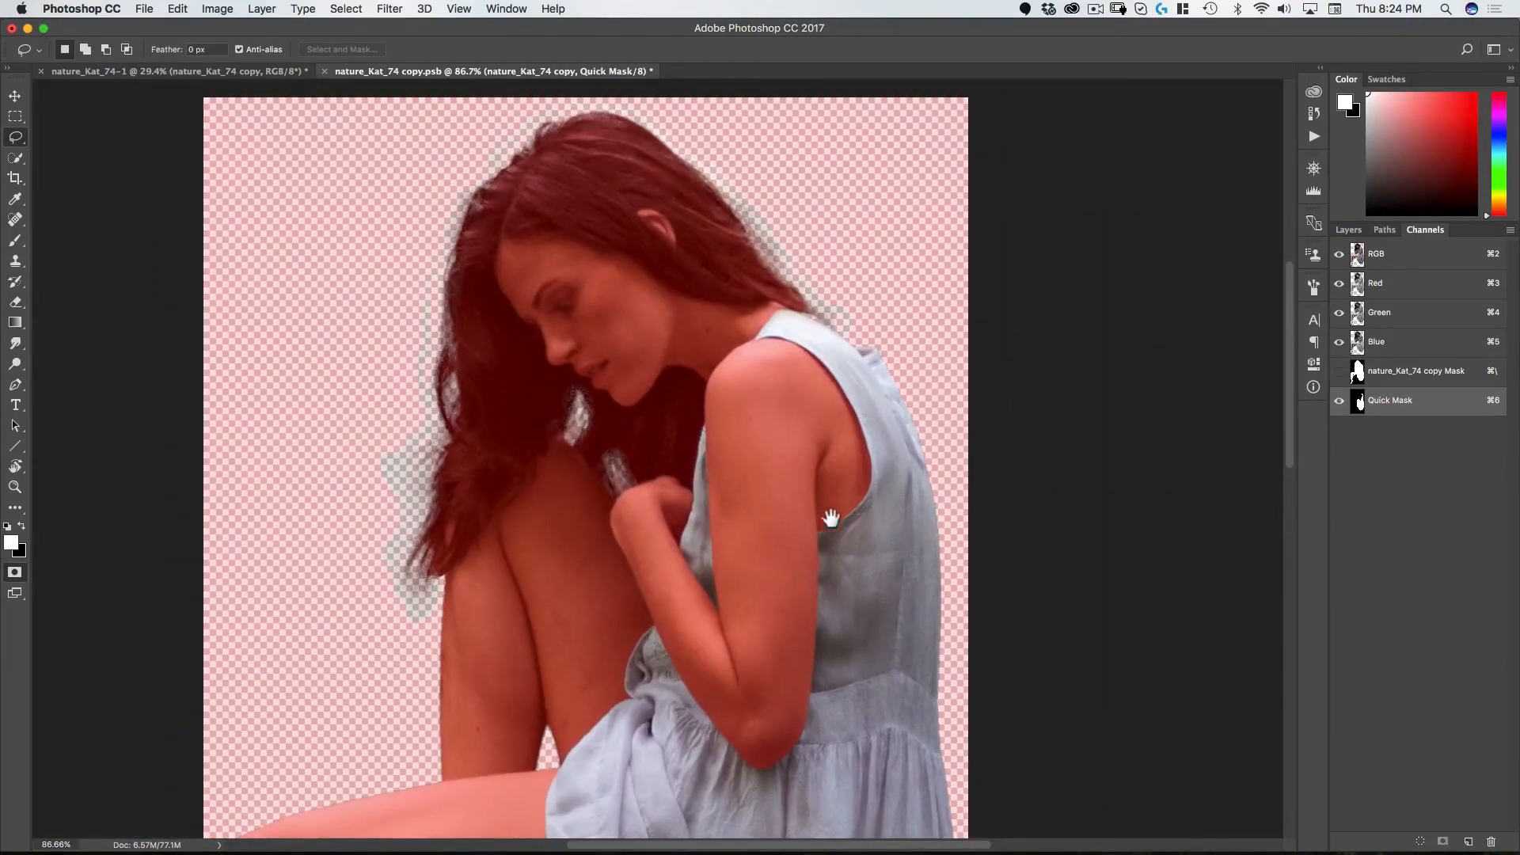
Step: Exit Quick Mask, return to Layers, and add a Curves adjustment masked to the dress
key("q")
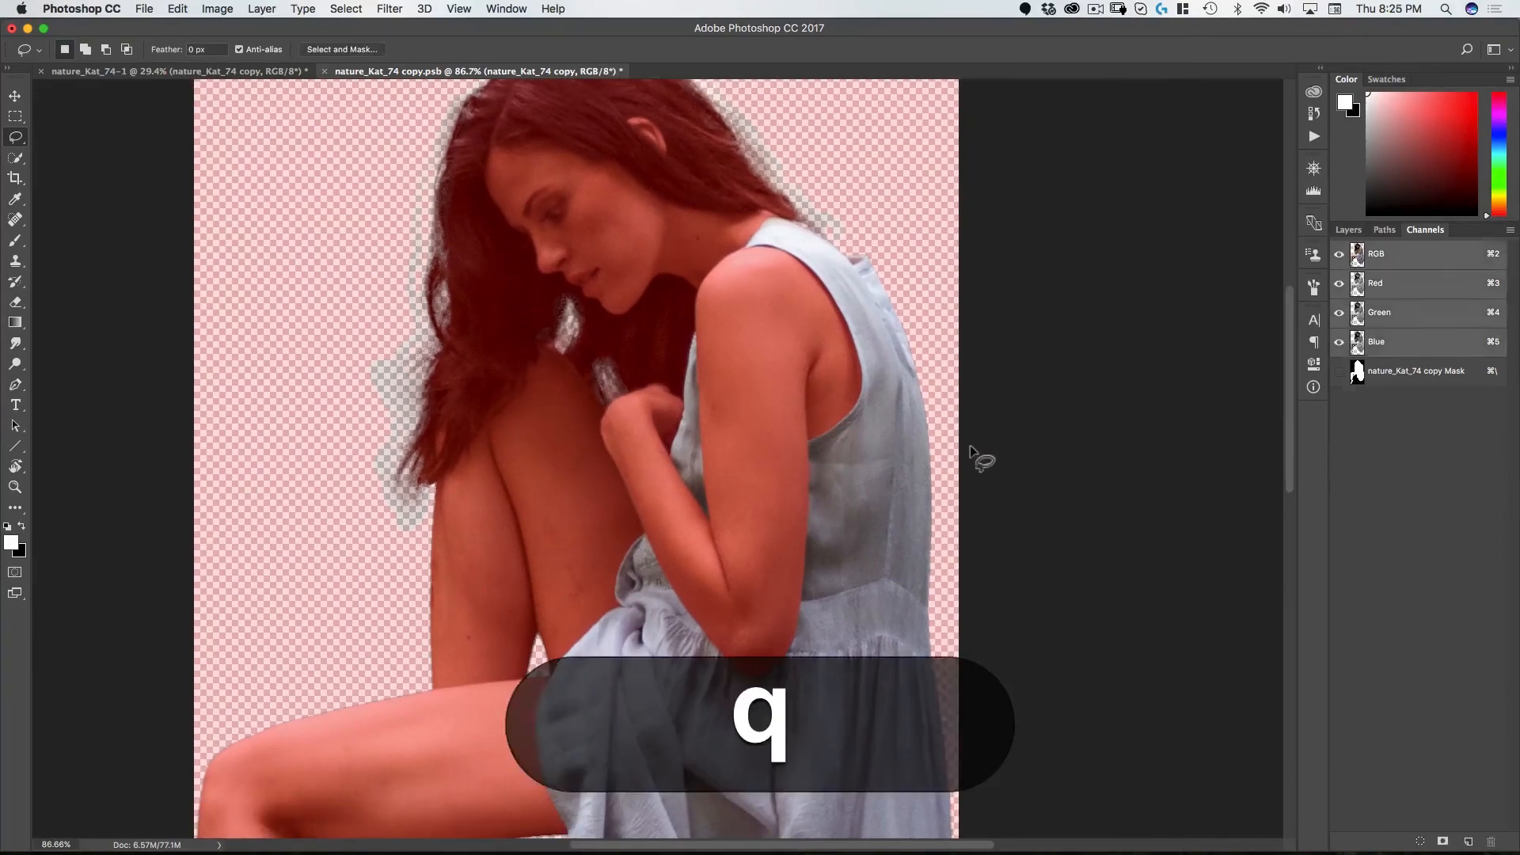
key("q")
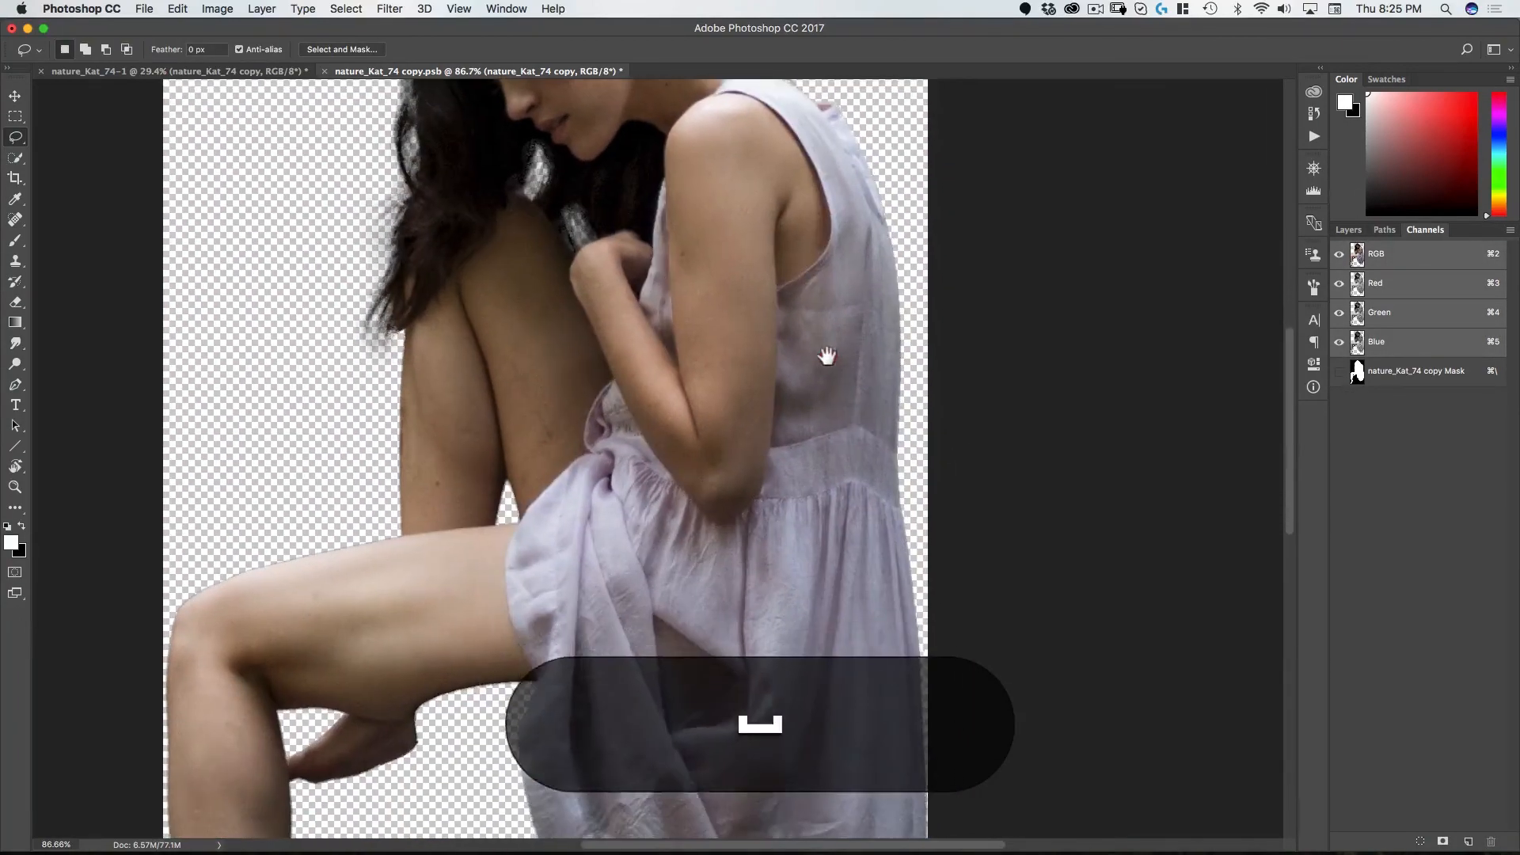
left_click(1348, 230)
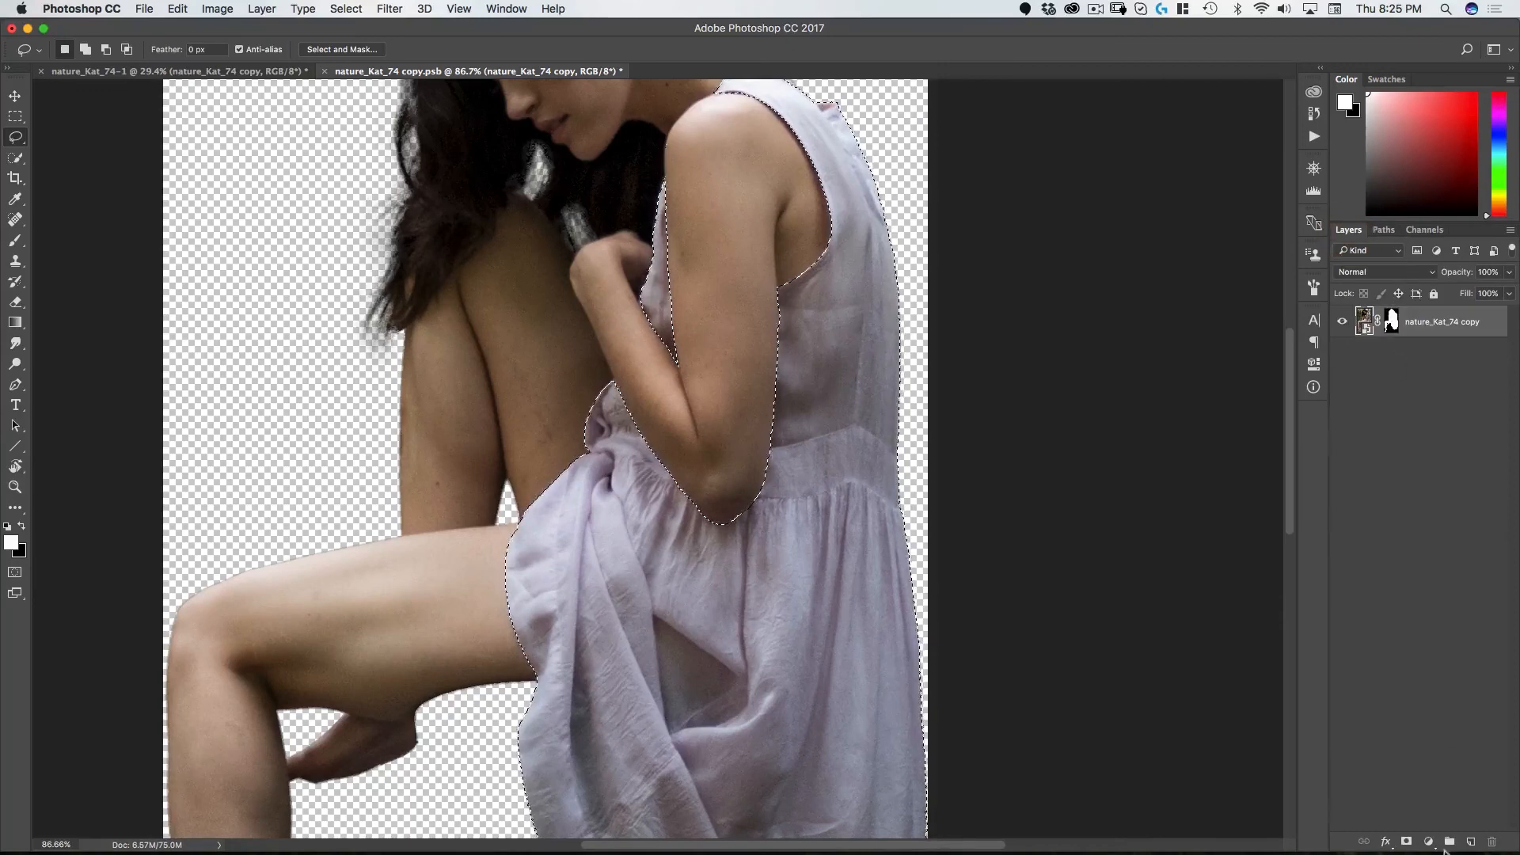
left_click(1429, 842)
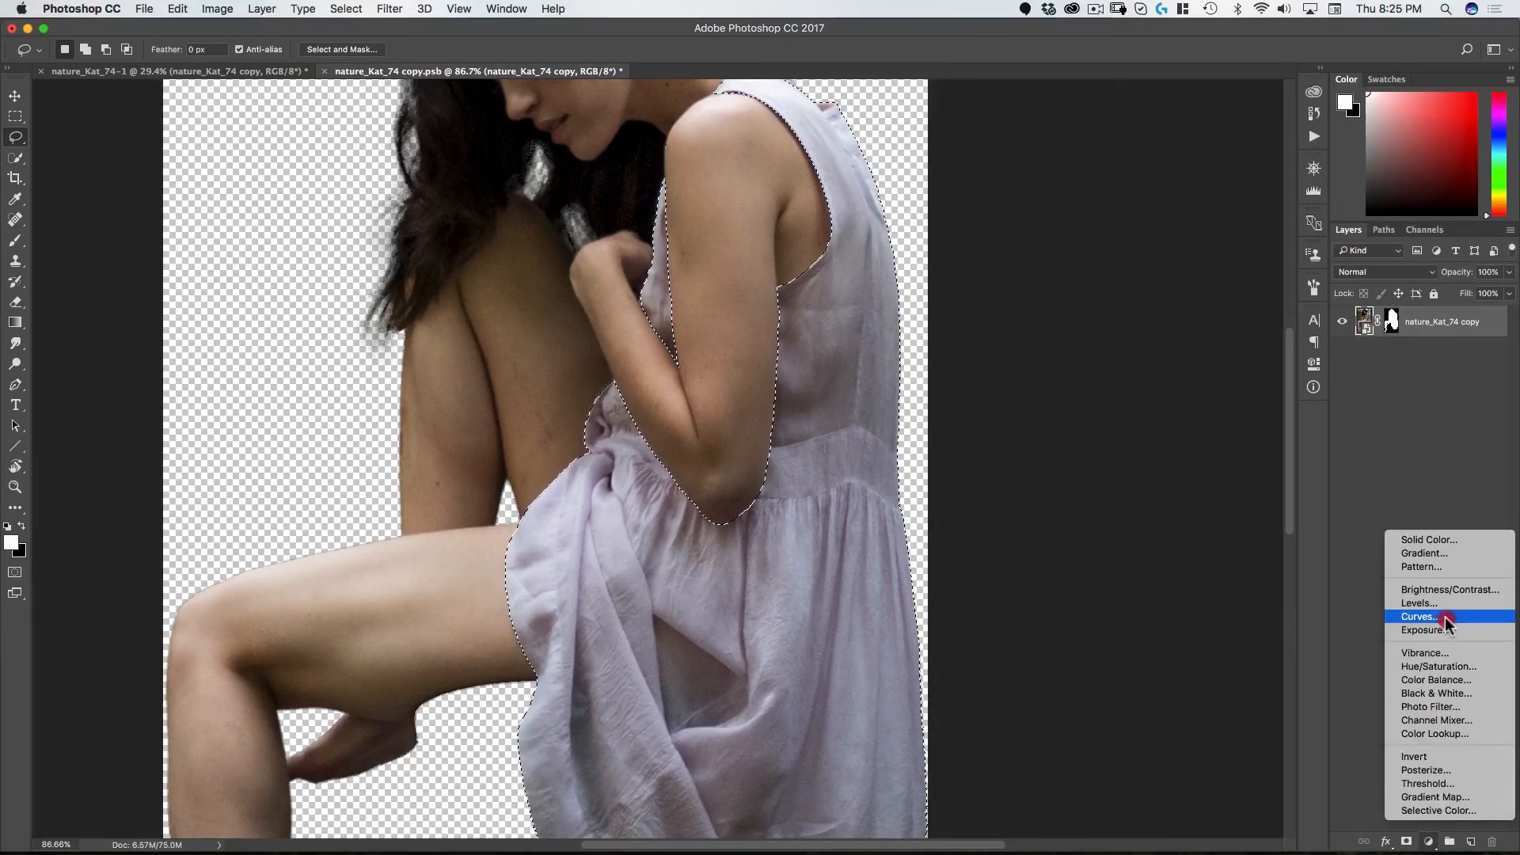
left_click(1418, 616)
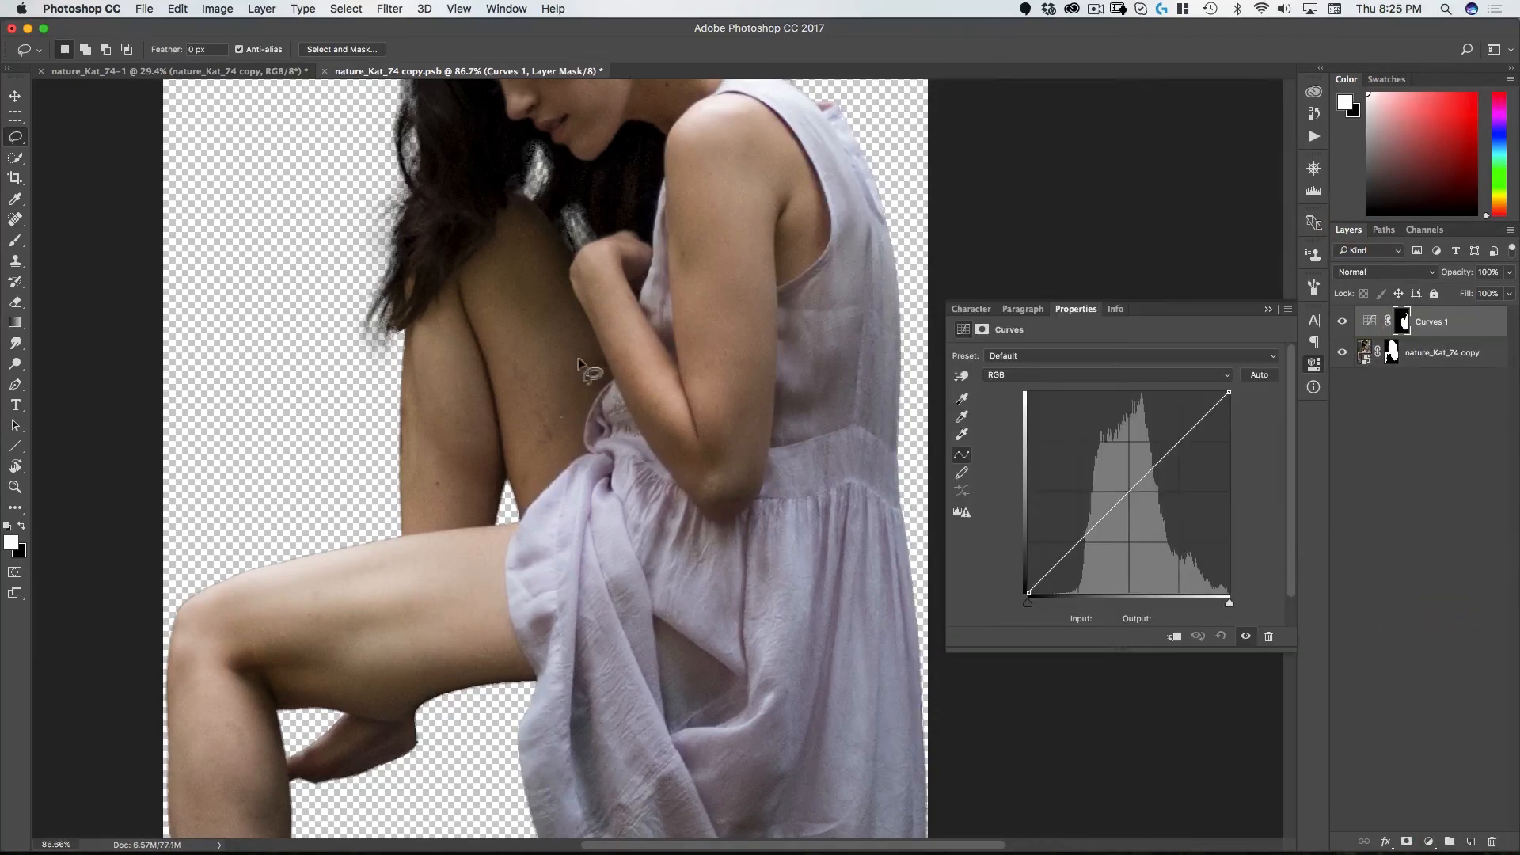
mouse_move(1425, 335)
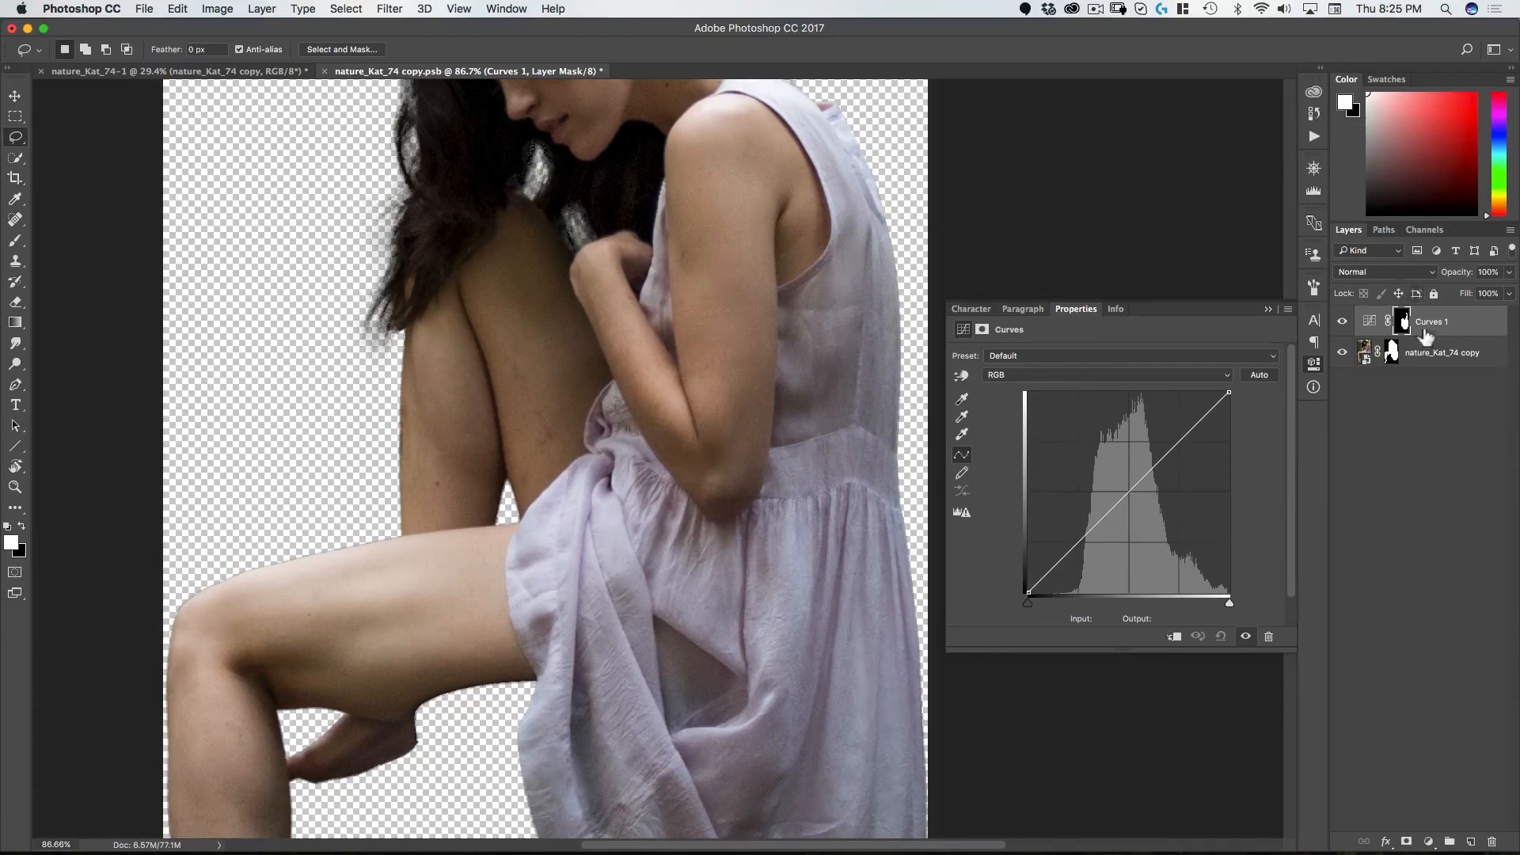